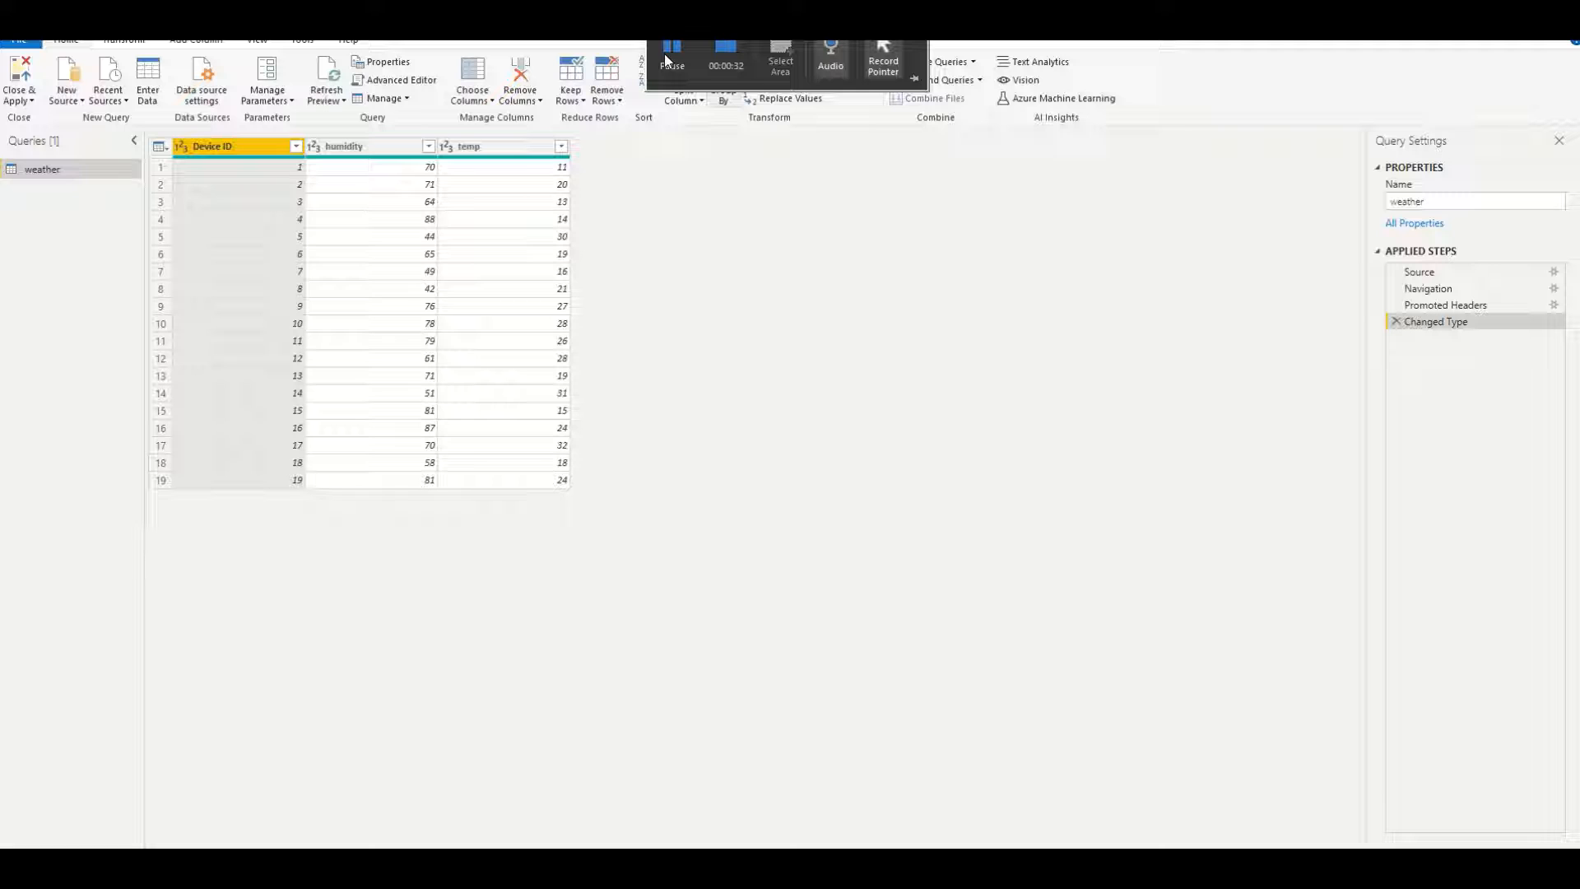
mouse_move(1073, 77)
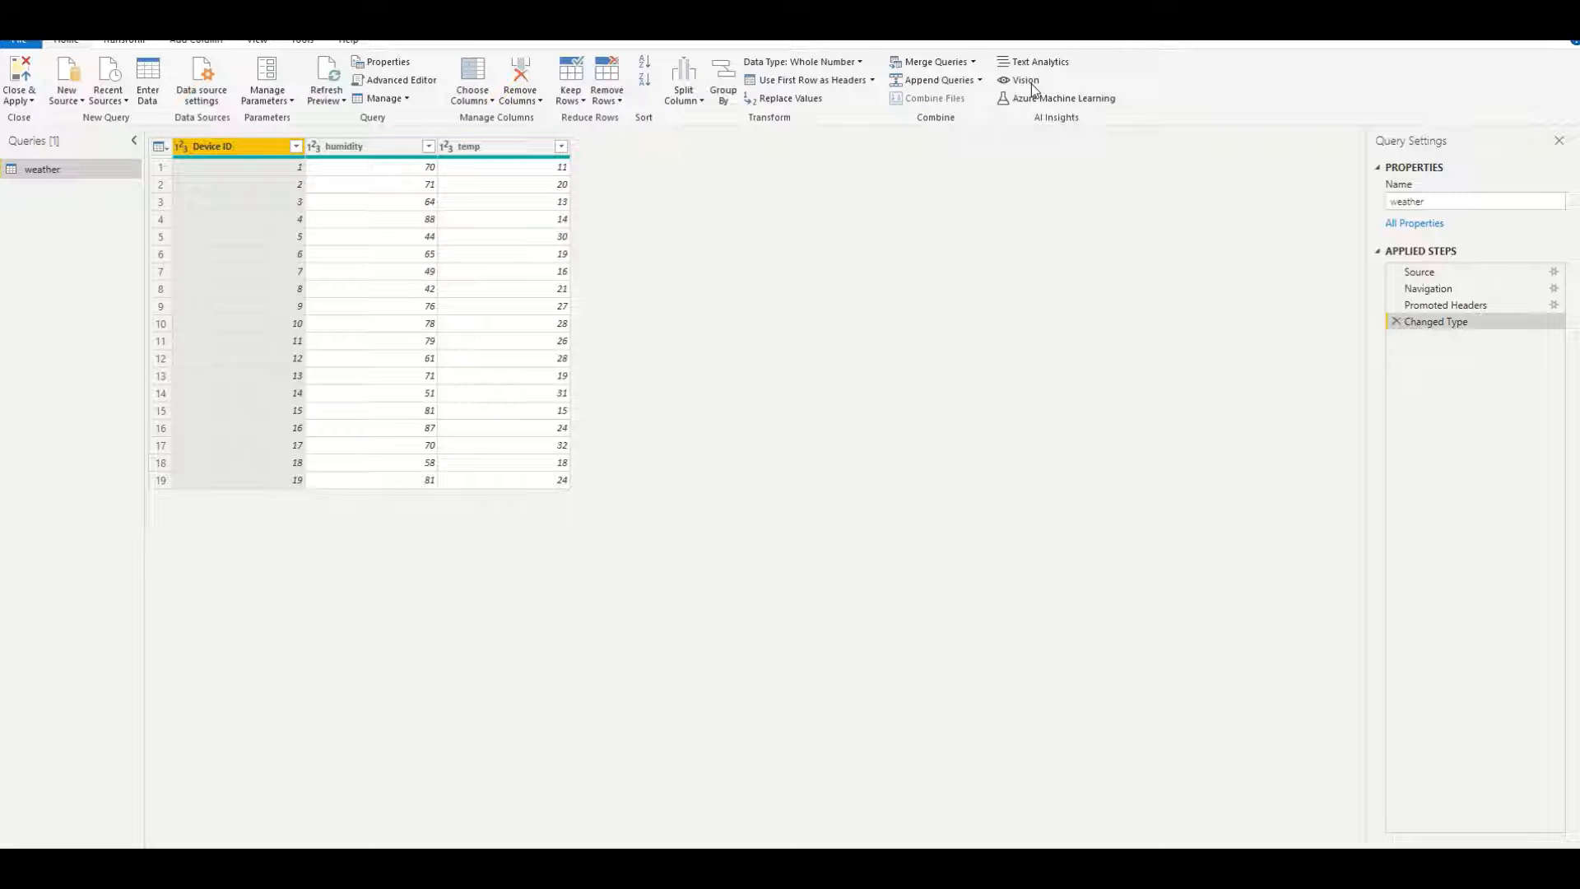
mouse_move(1029, 98)
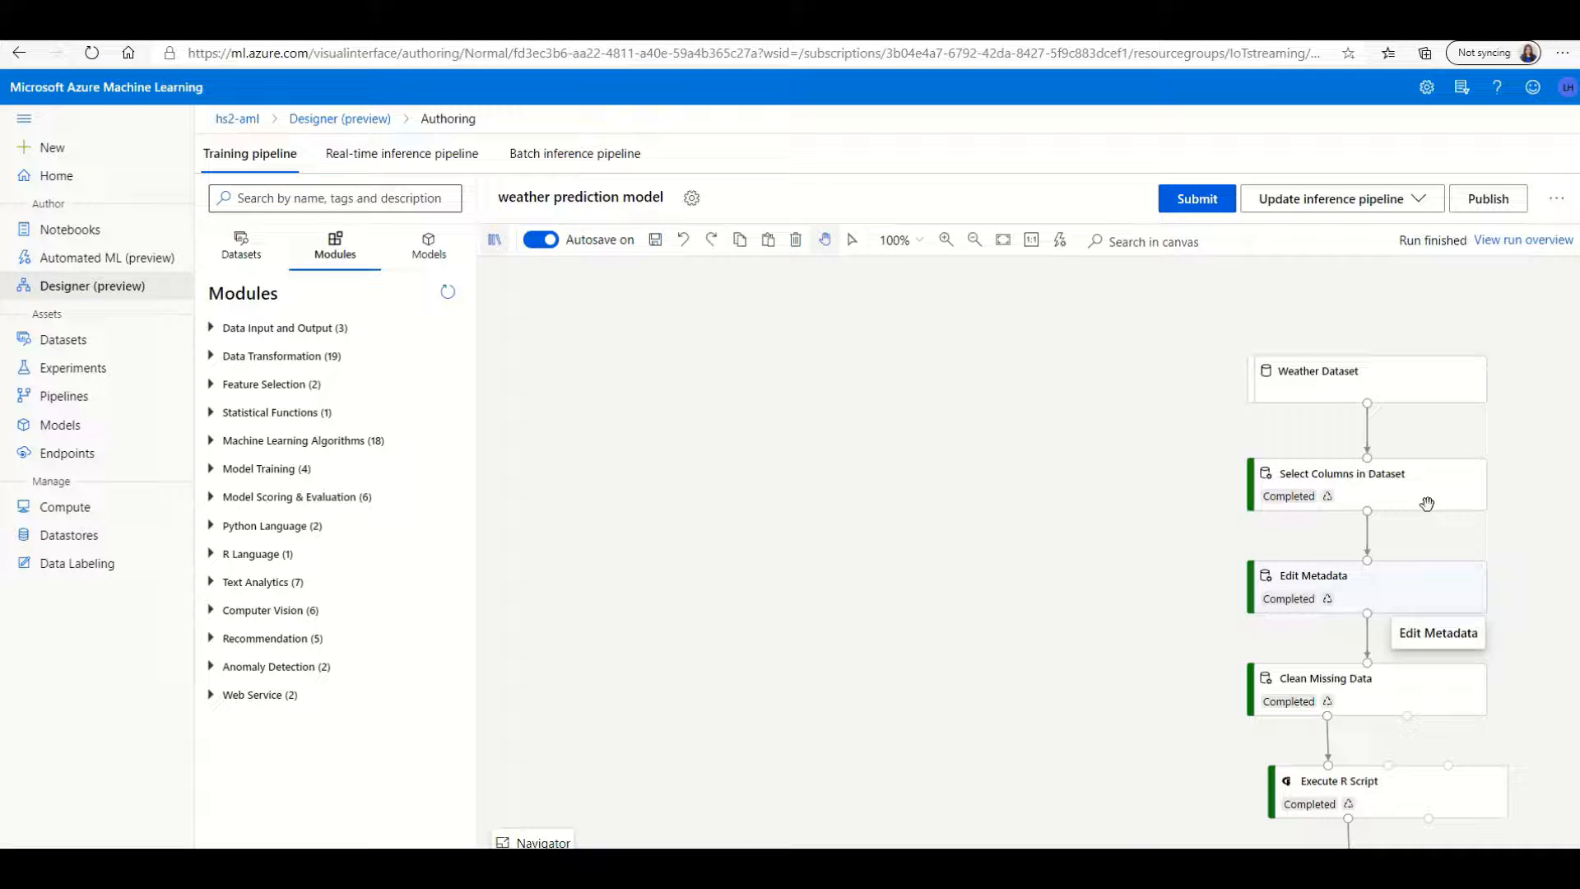
mouse_move(1166, 699)
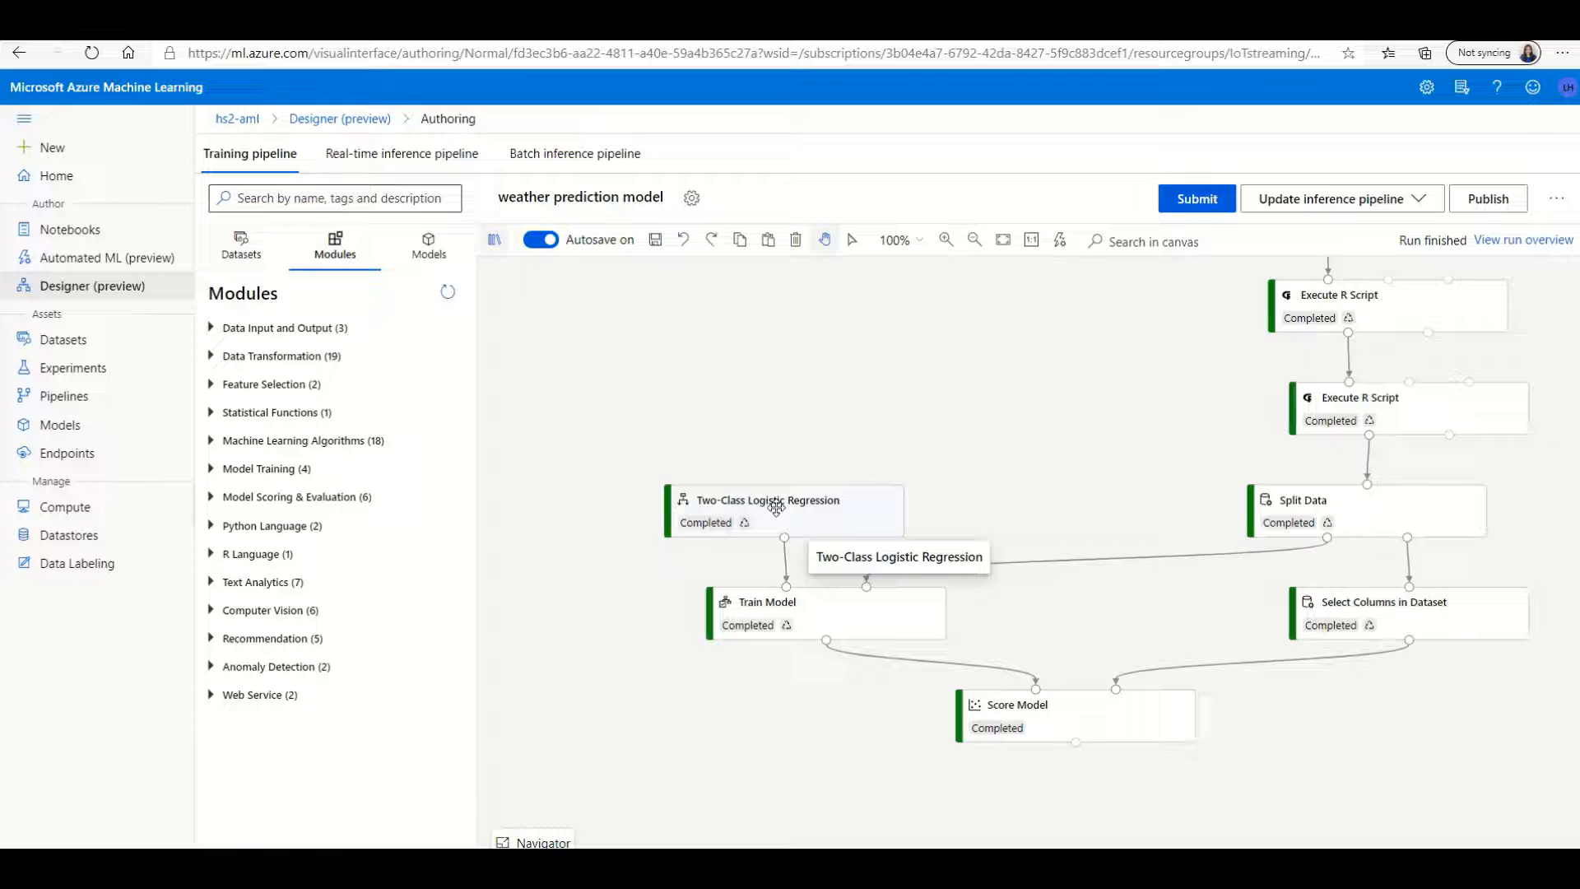
mouse_move(1253, 619)
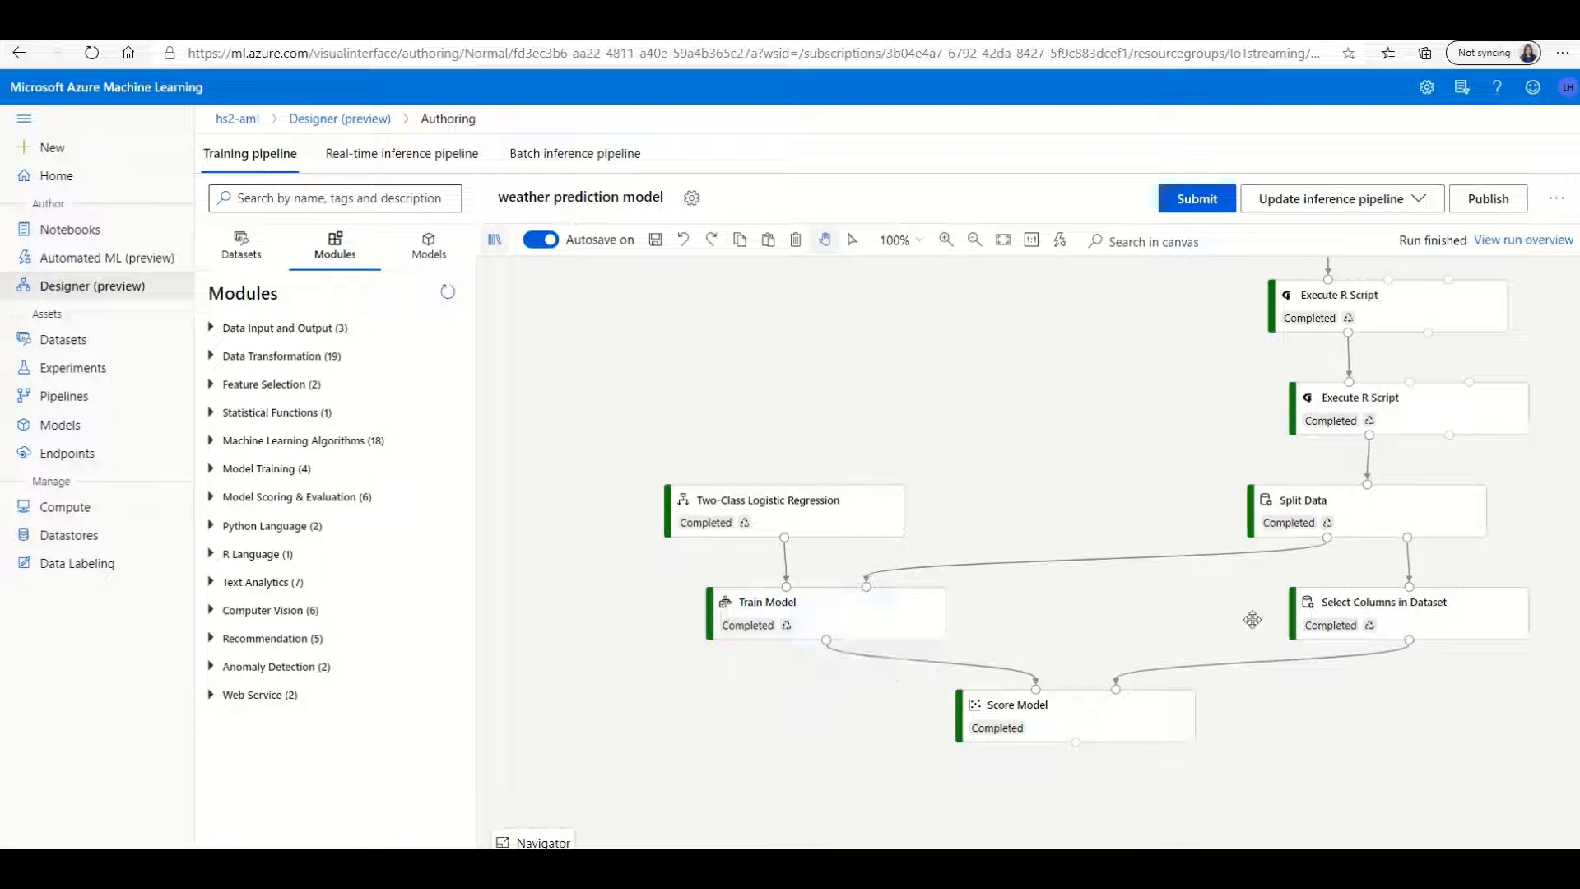
mouse_move(1044, 740)
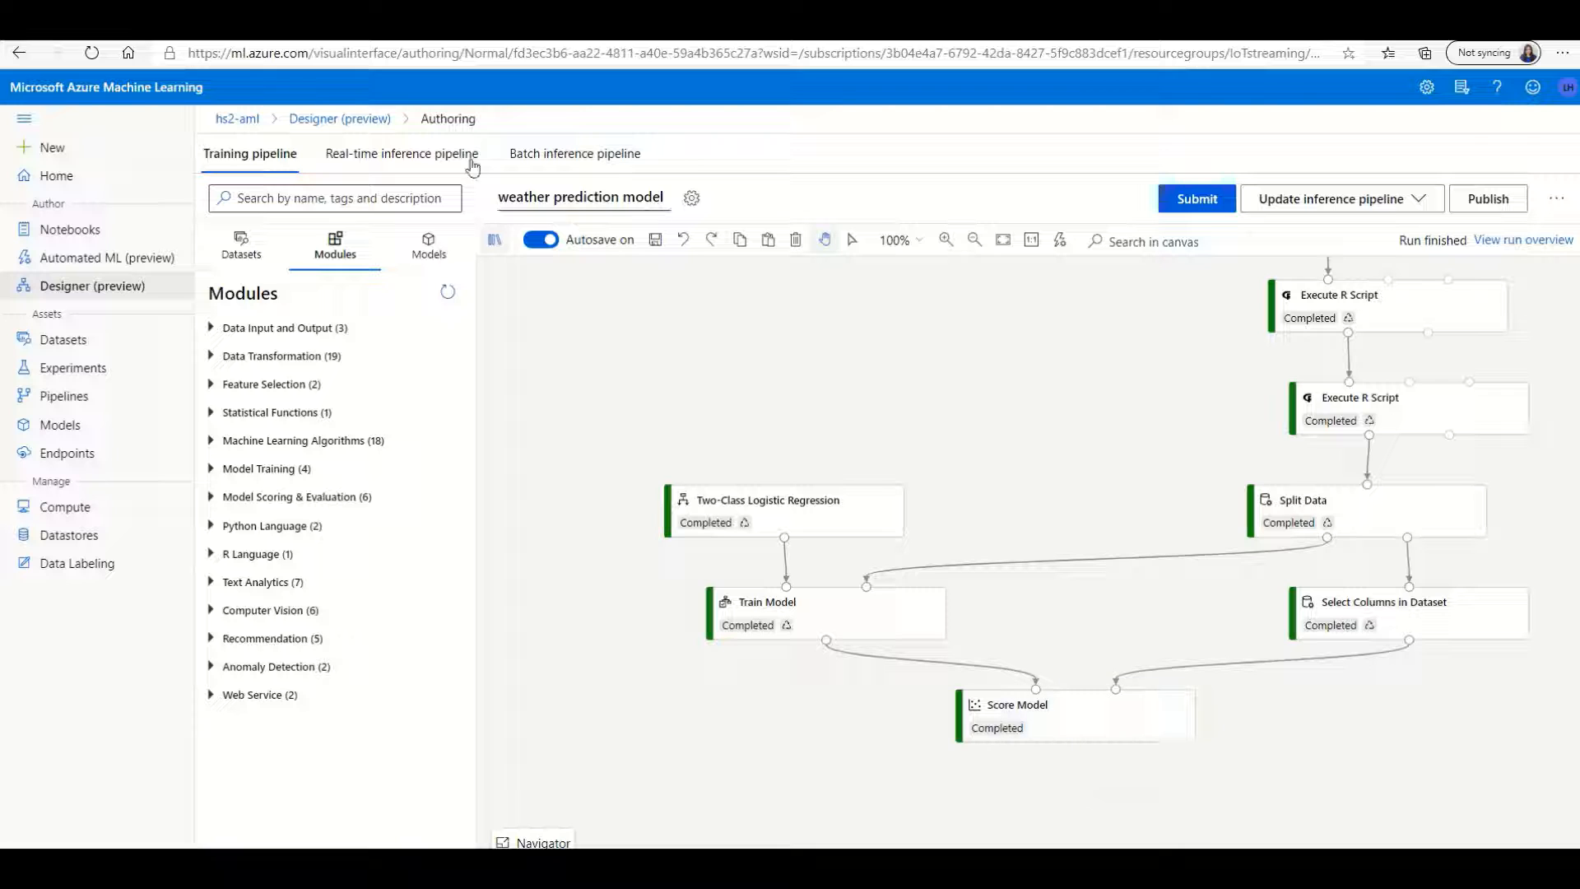
Step: Switch the weather prediction pipeline to its Real-time inference pipeline tab
click(400, 153)
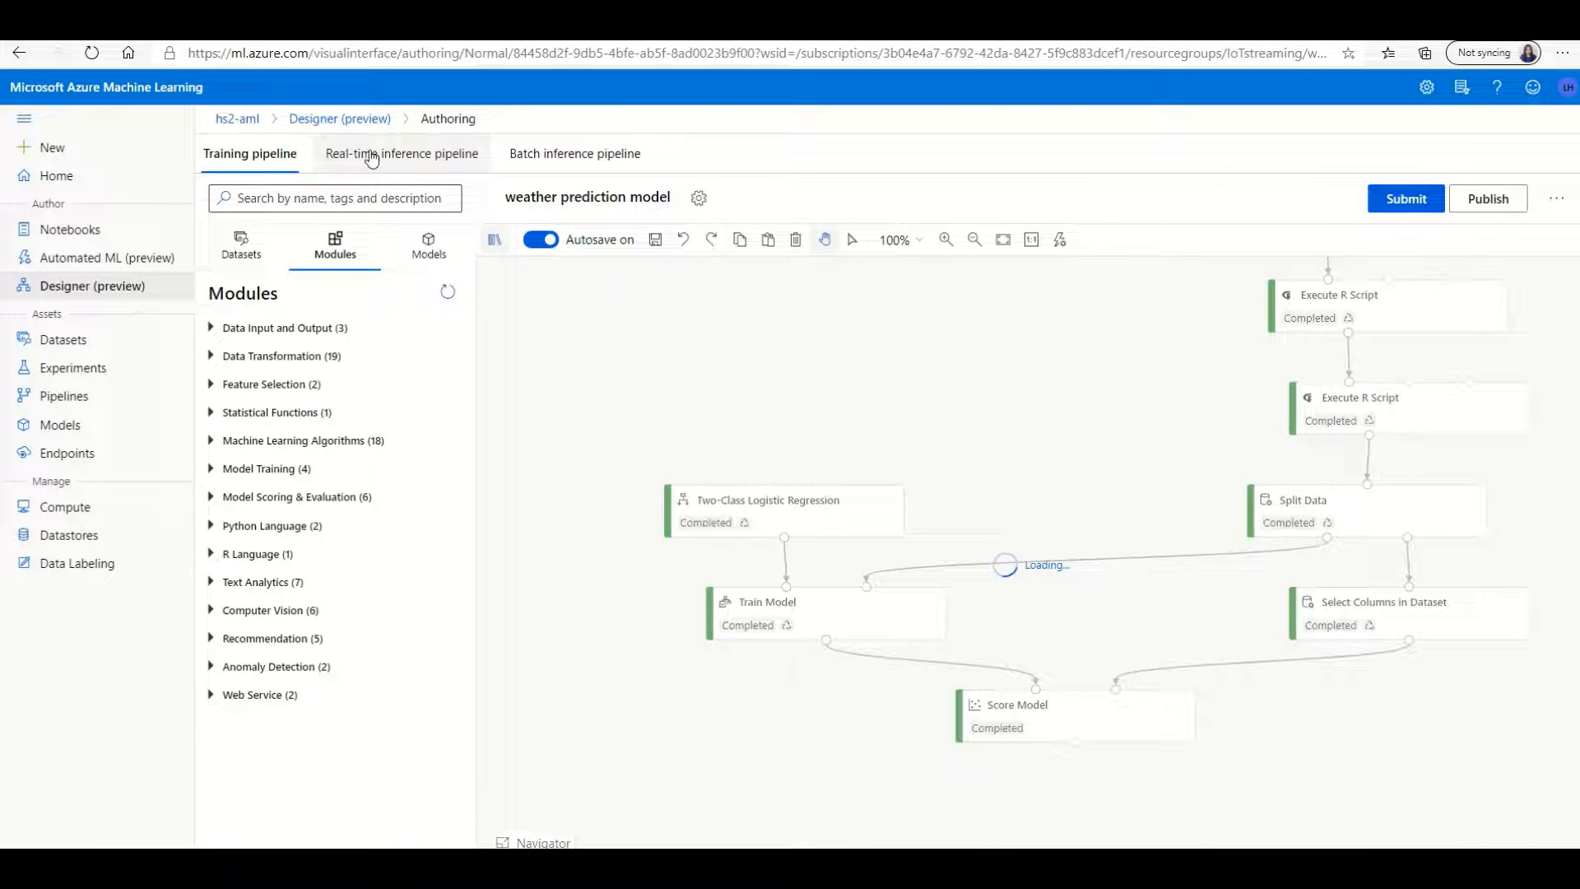
click(401, 153)
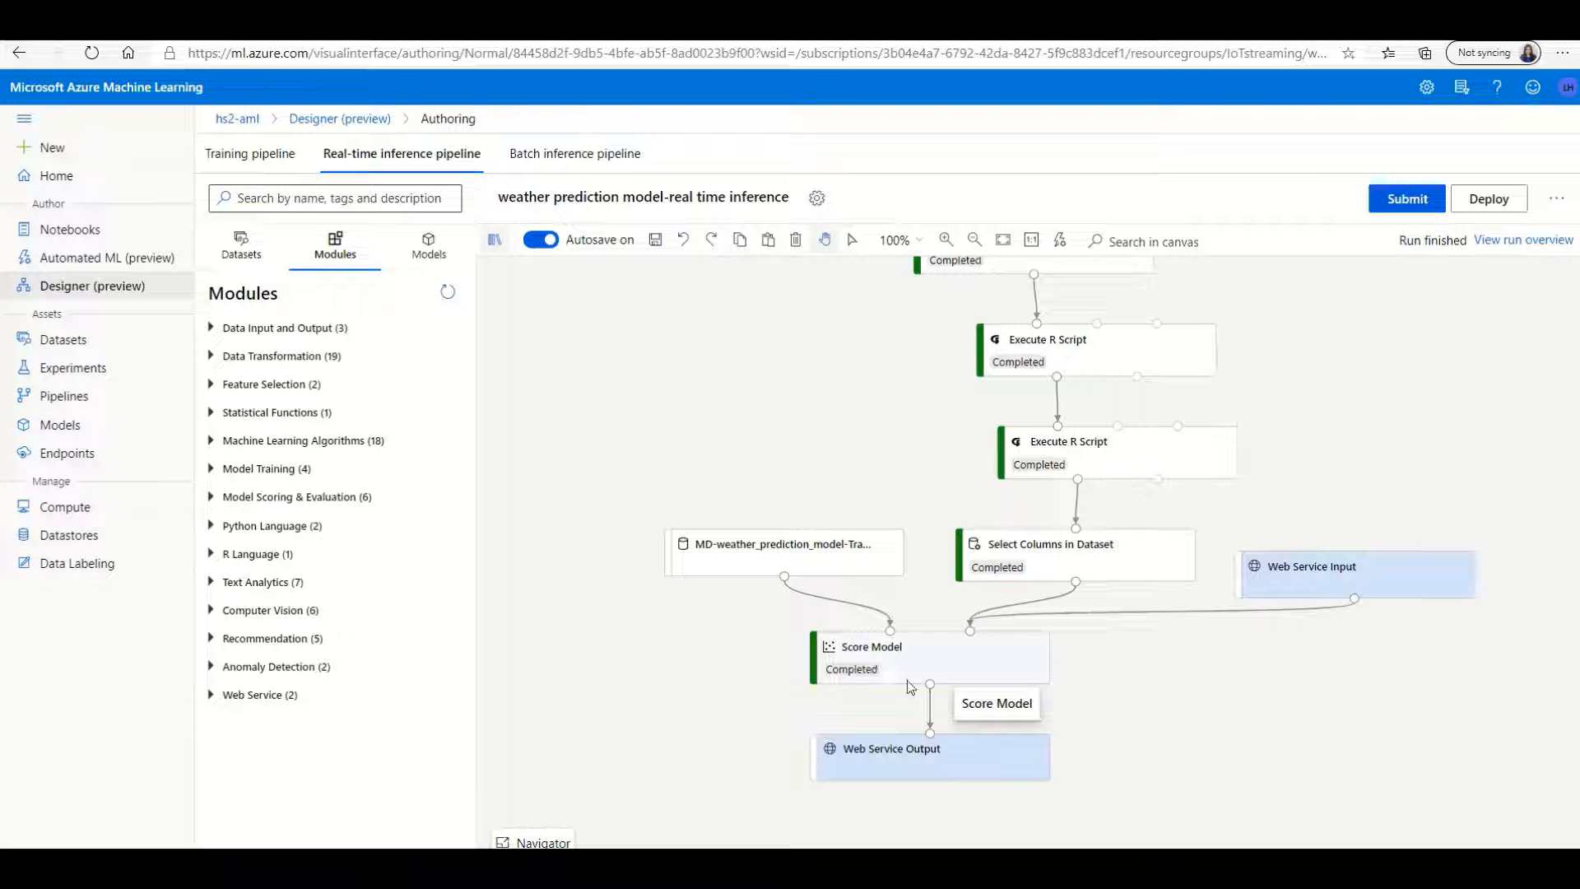
mouse_move(897, 803)
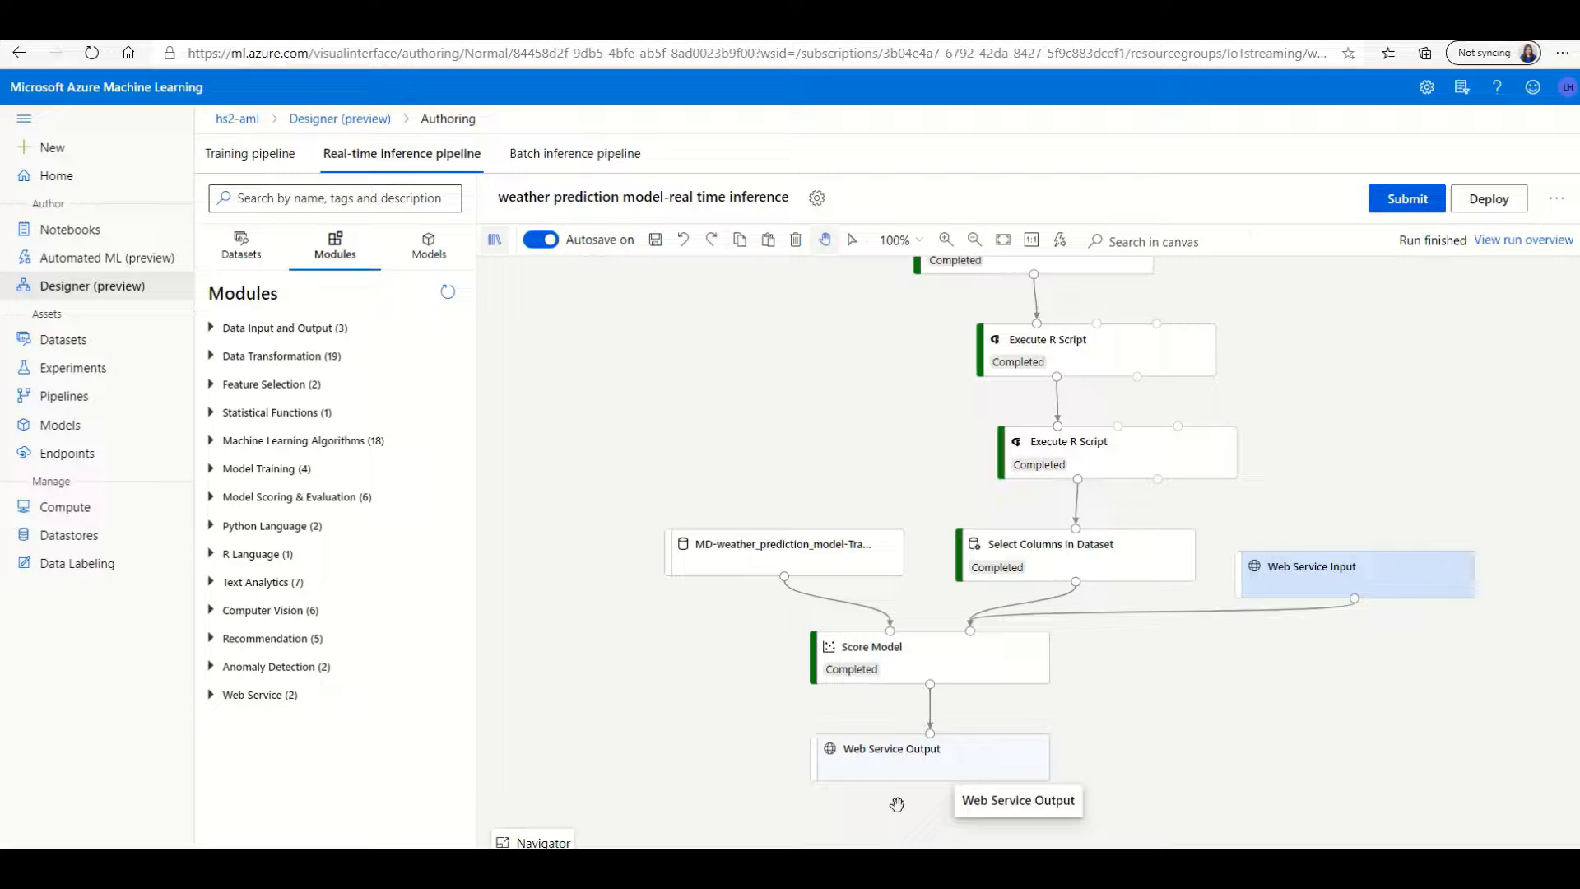
mouse_move(892, 779)
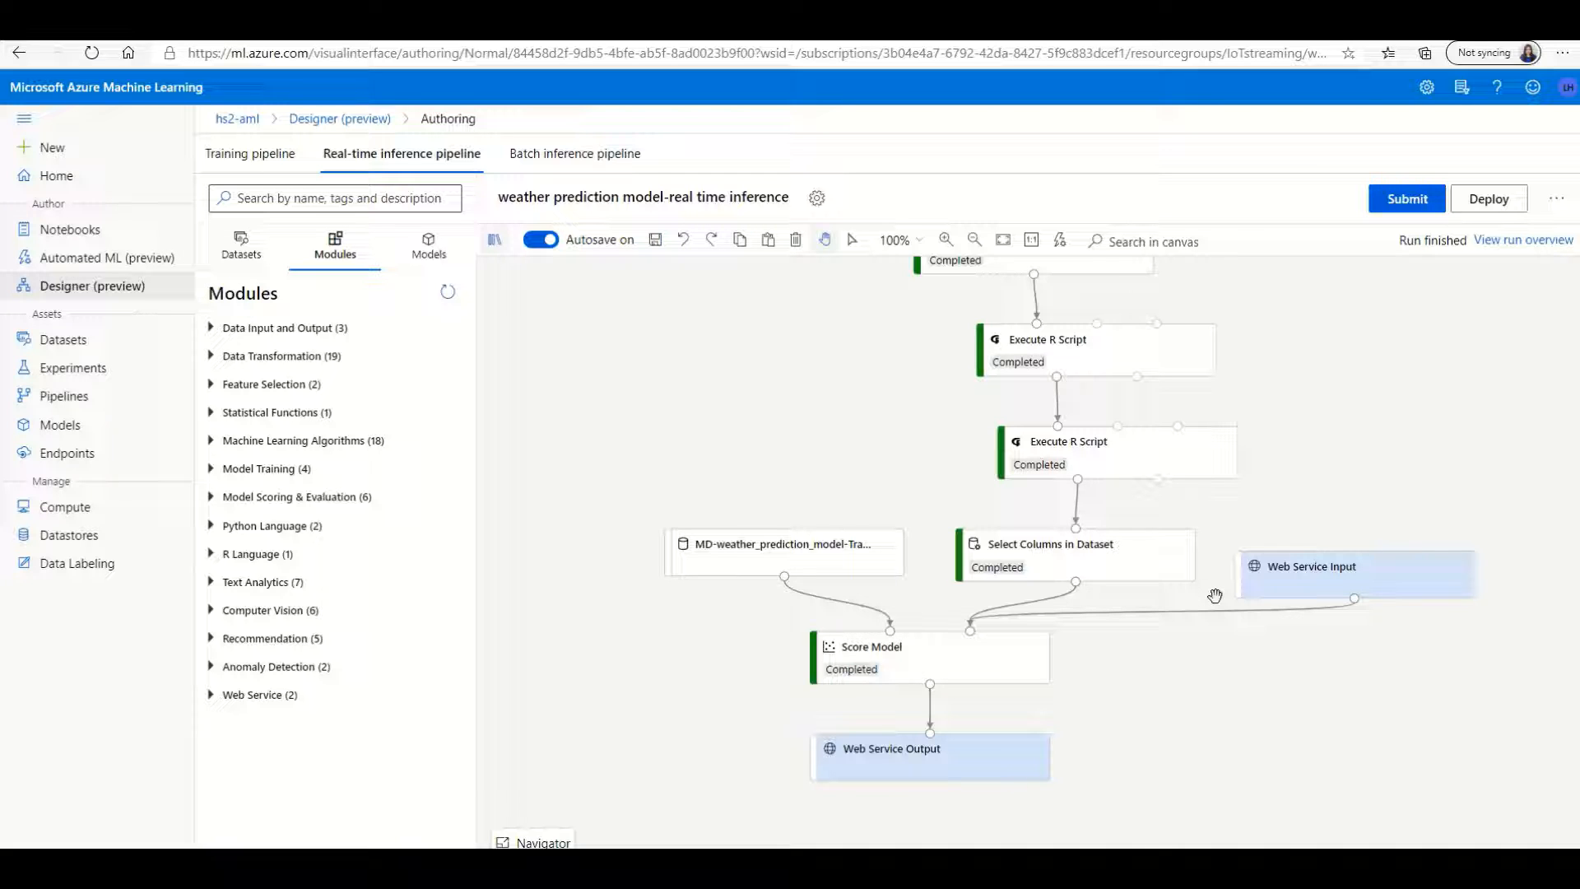
mouse_move(286, 282)
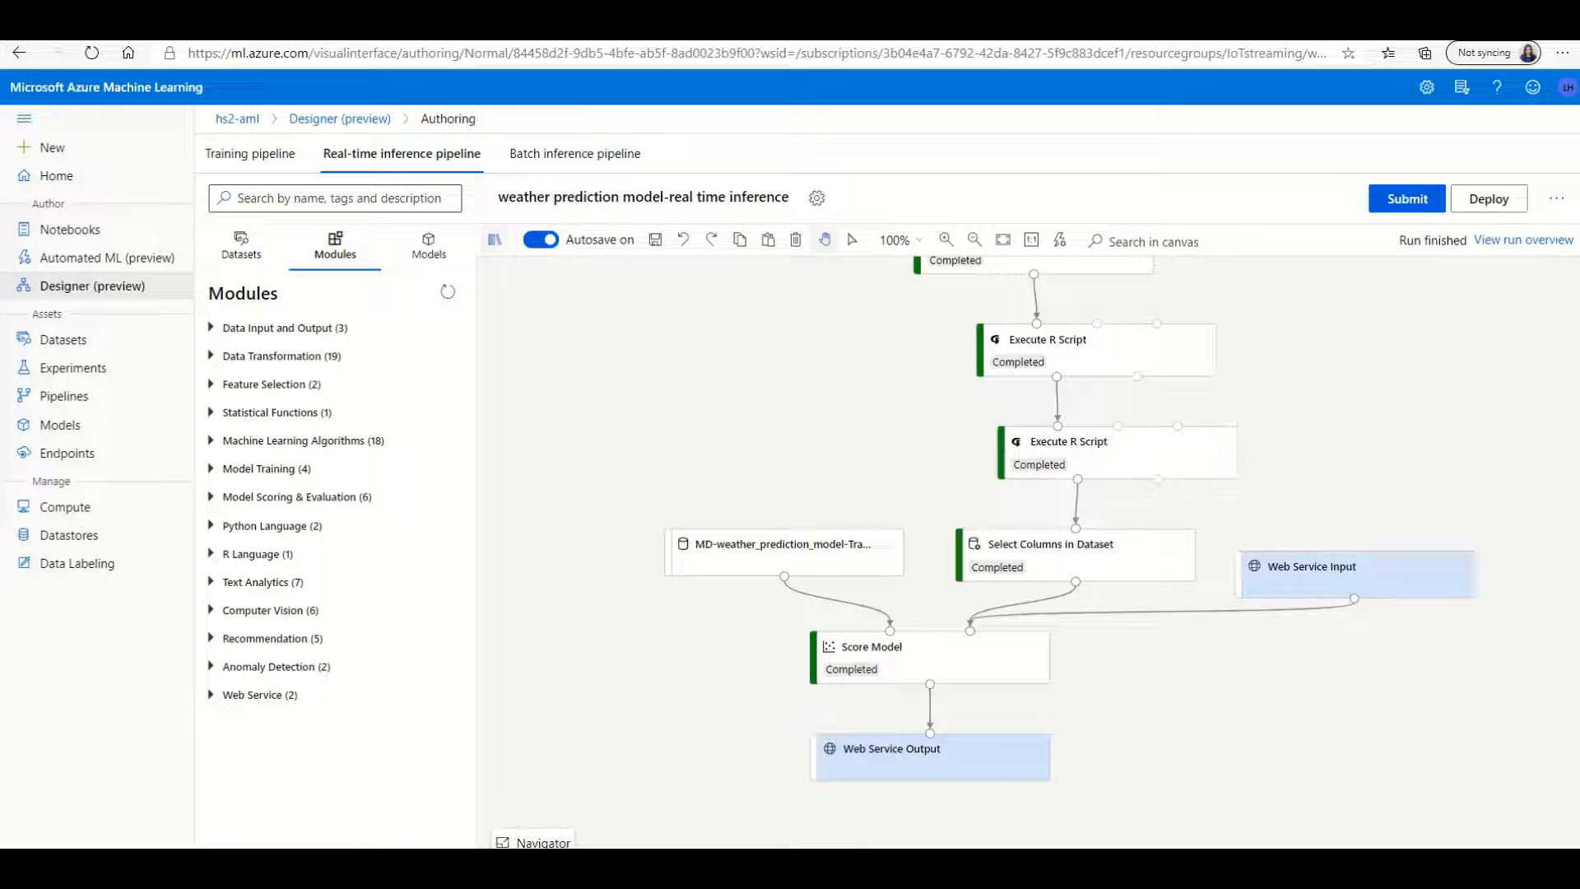
mouse_move(69, 228)
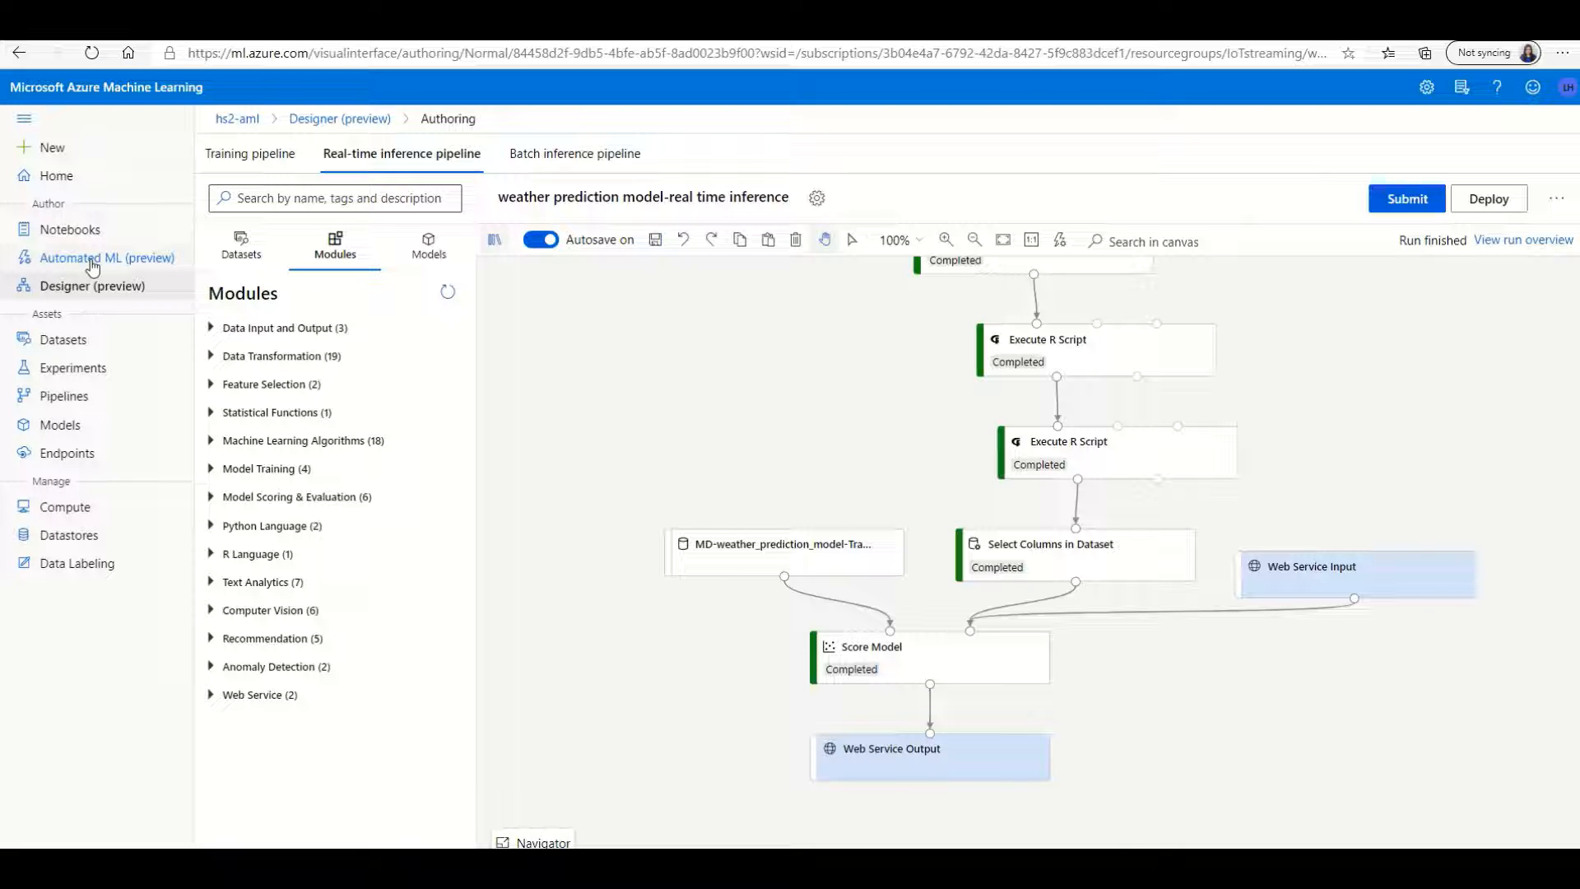
mouse_move(90, 349)
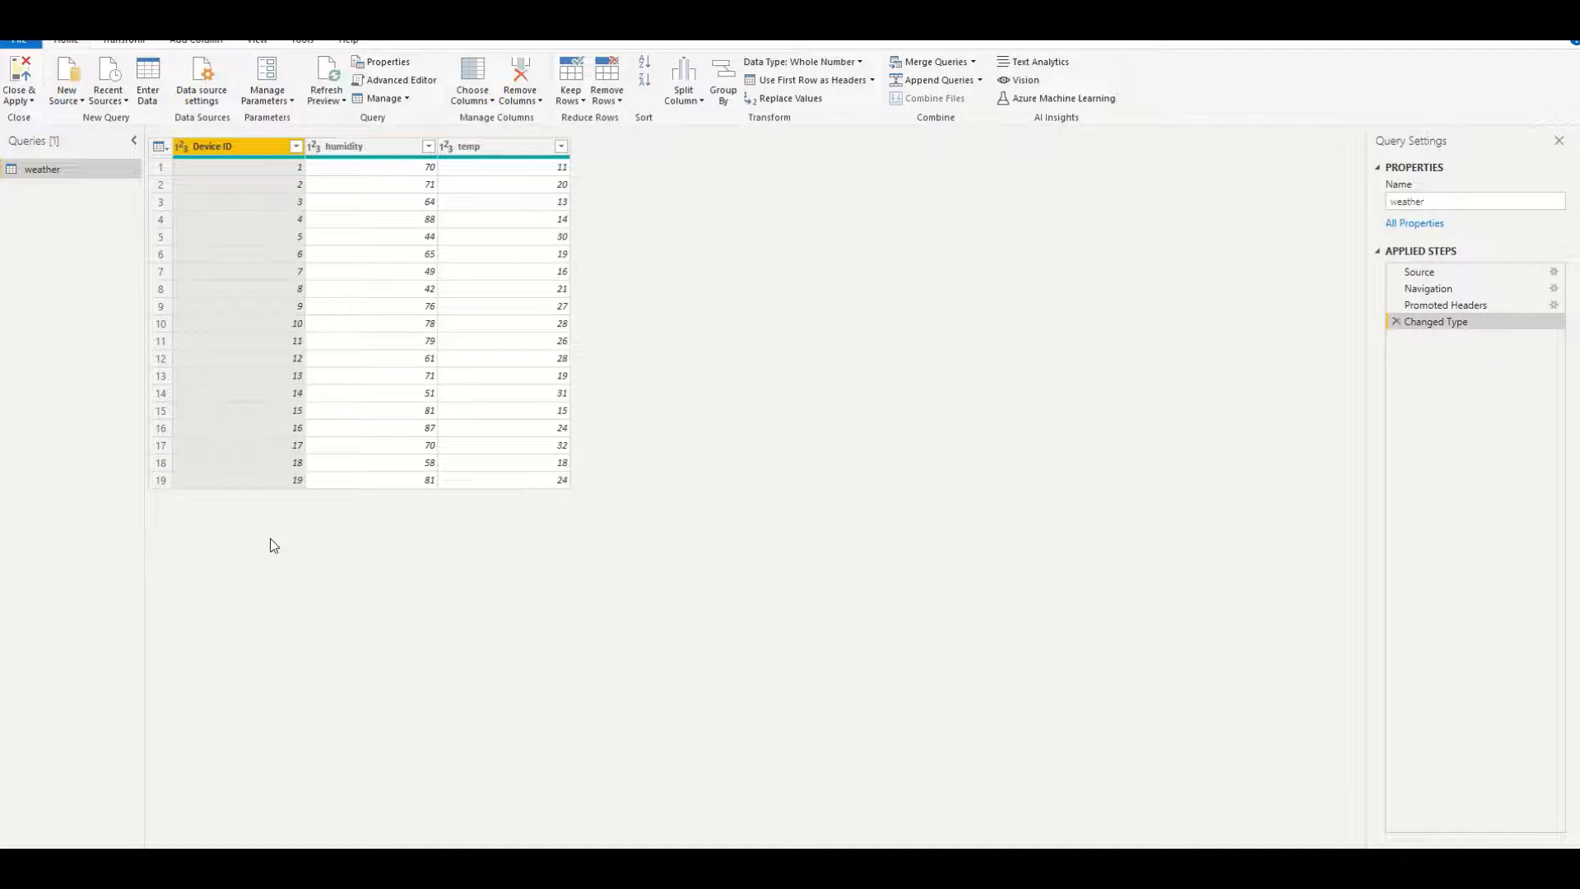
mouse_move(542, 527)
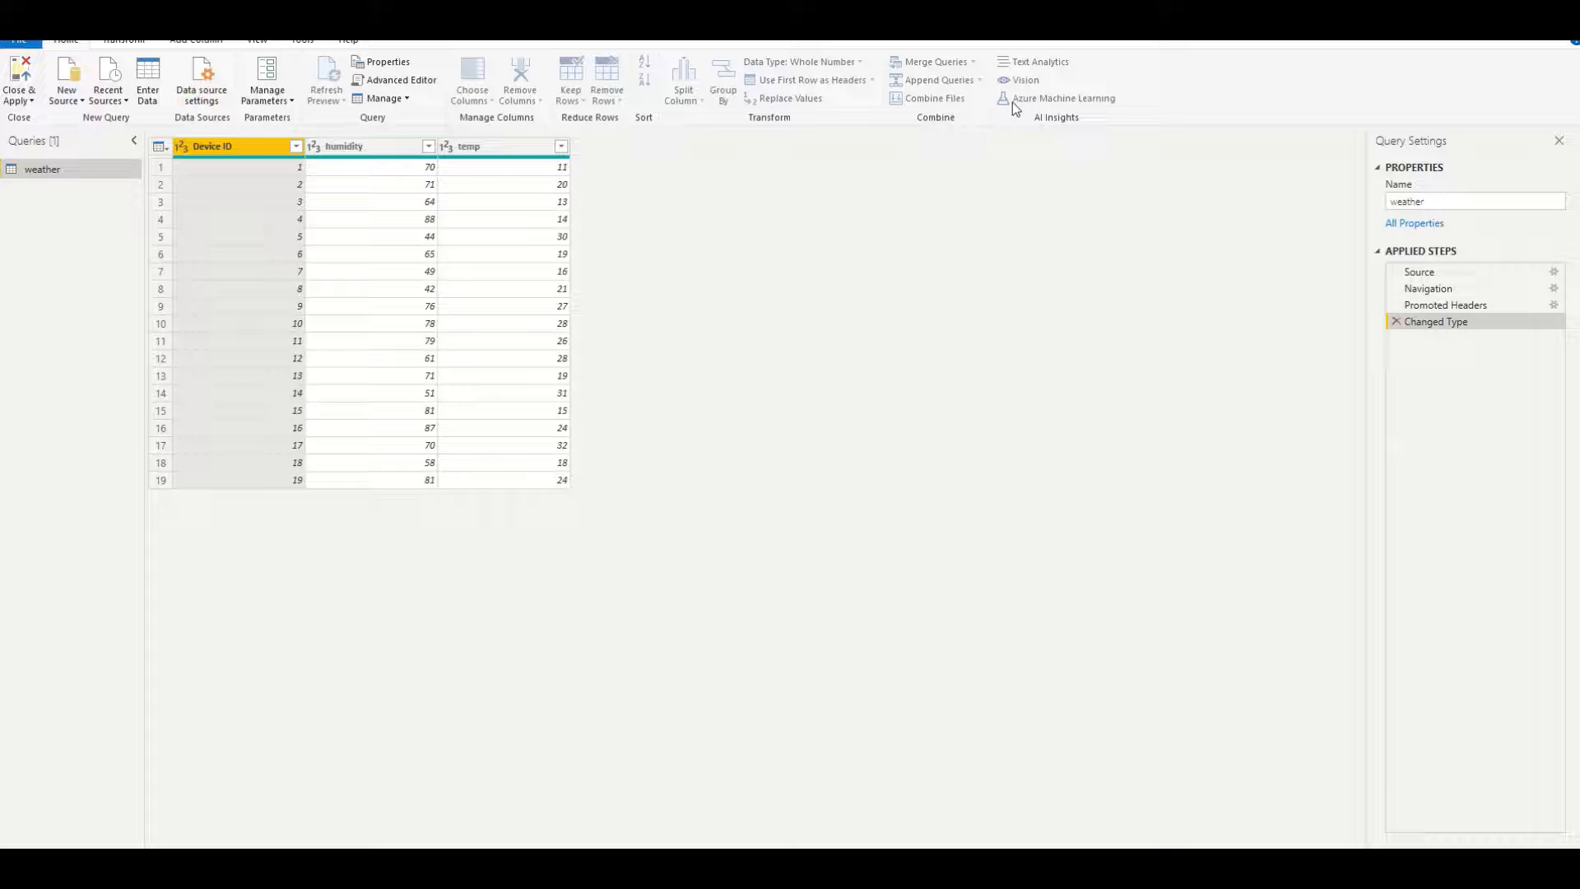
Step: Open the Azure Machine Learning Models dialog from AI Insights on the Home ribbon
click(1063, 98)
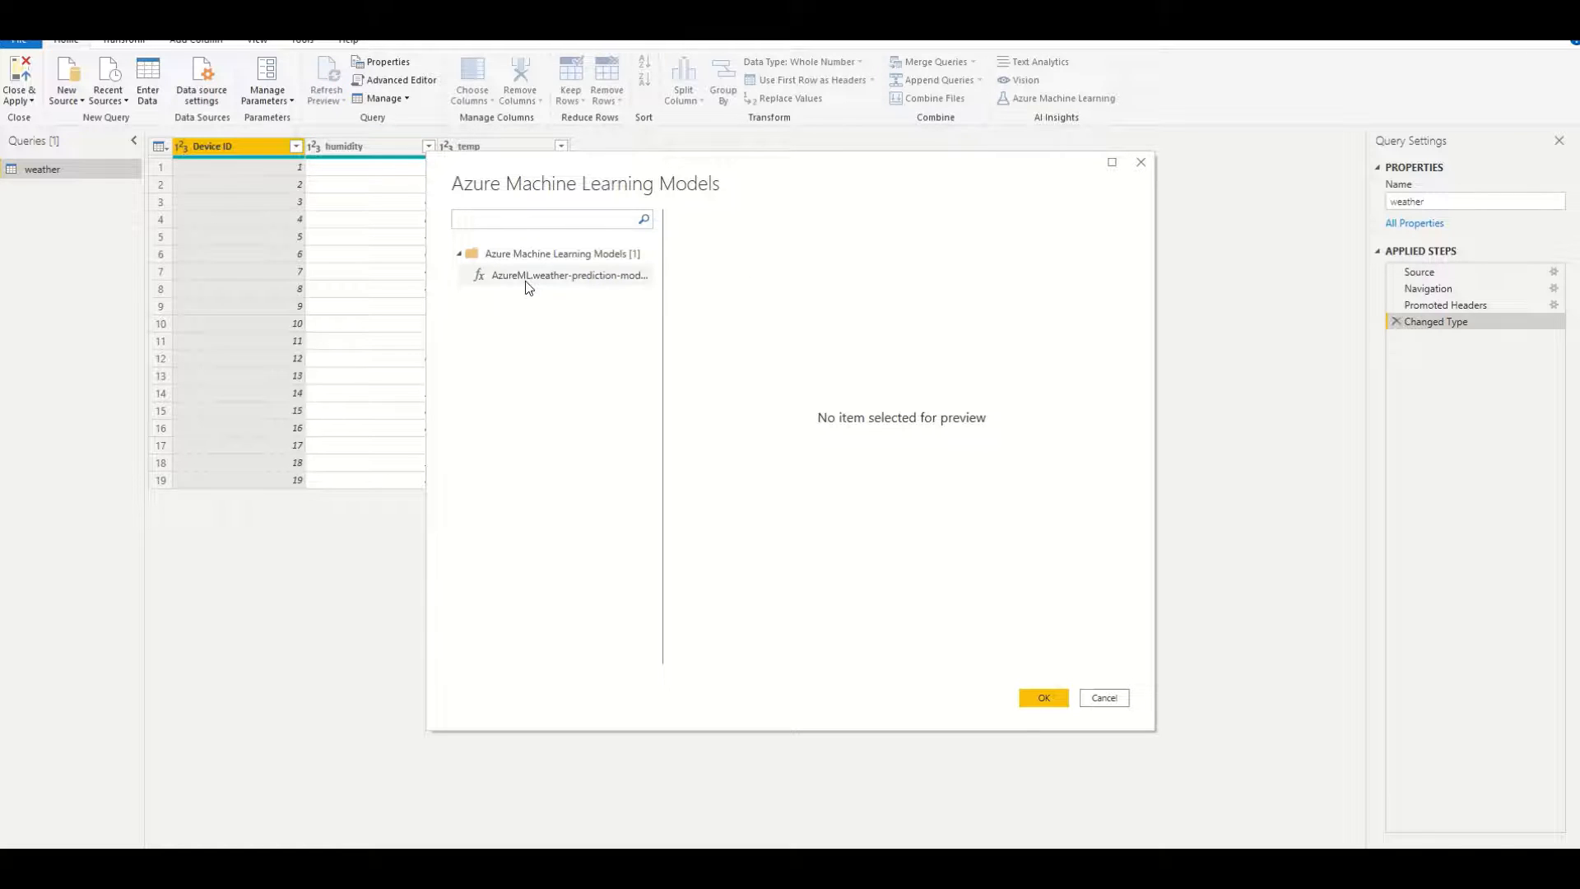
Step: Score with the weather prediction model, mapping temperature to temp and humidity to humidity
click(567, 275)
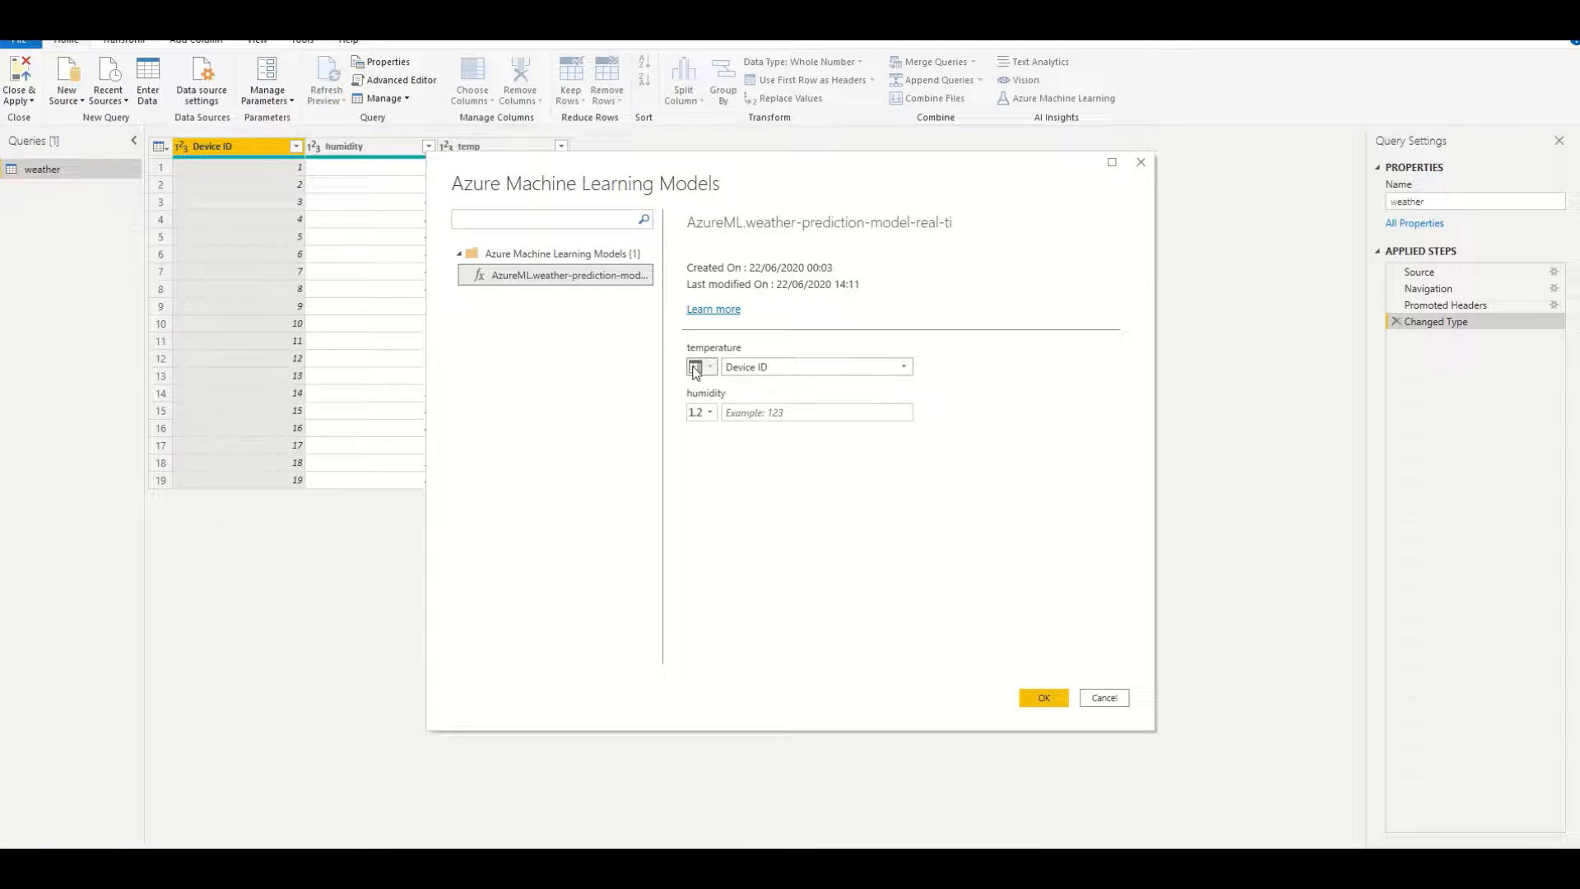
click(899, 365)
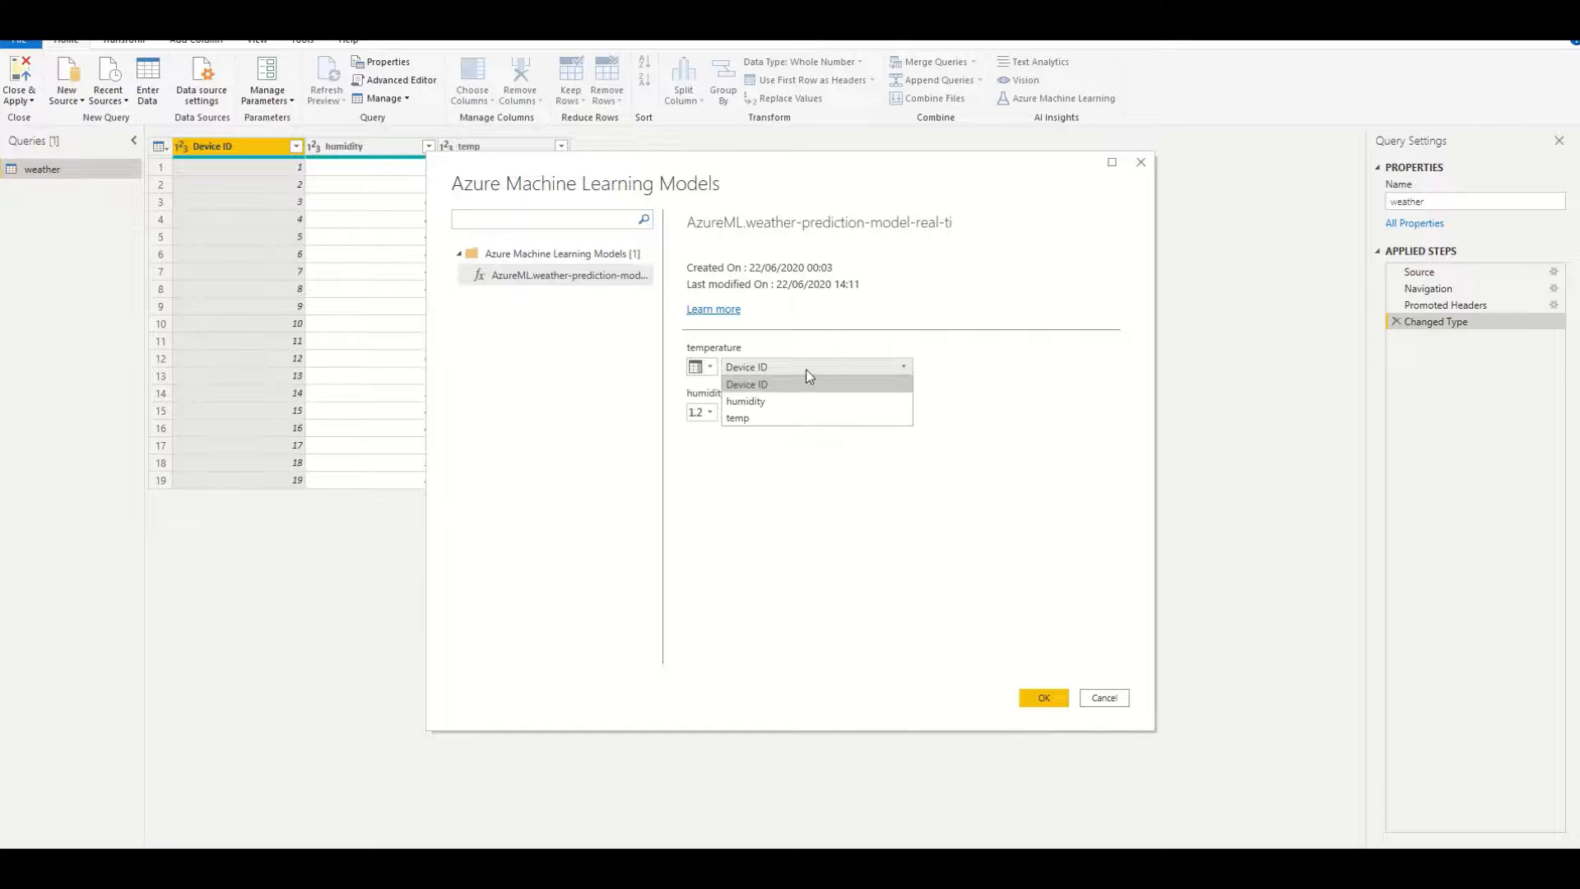
click(736, 417)
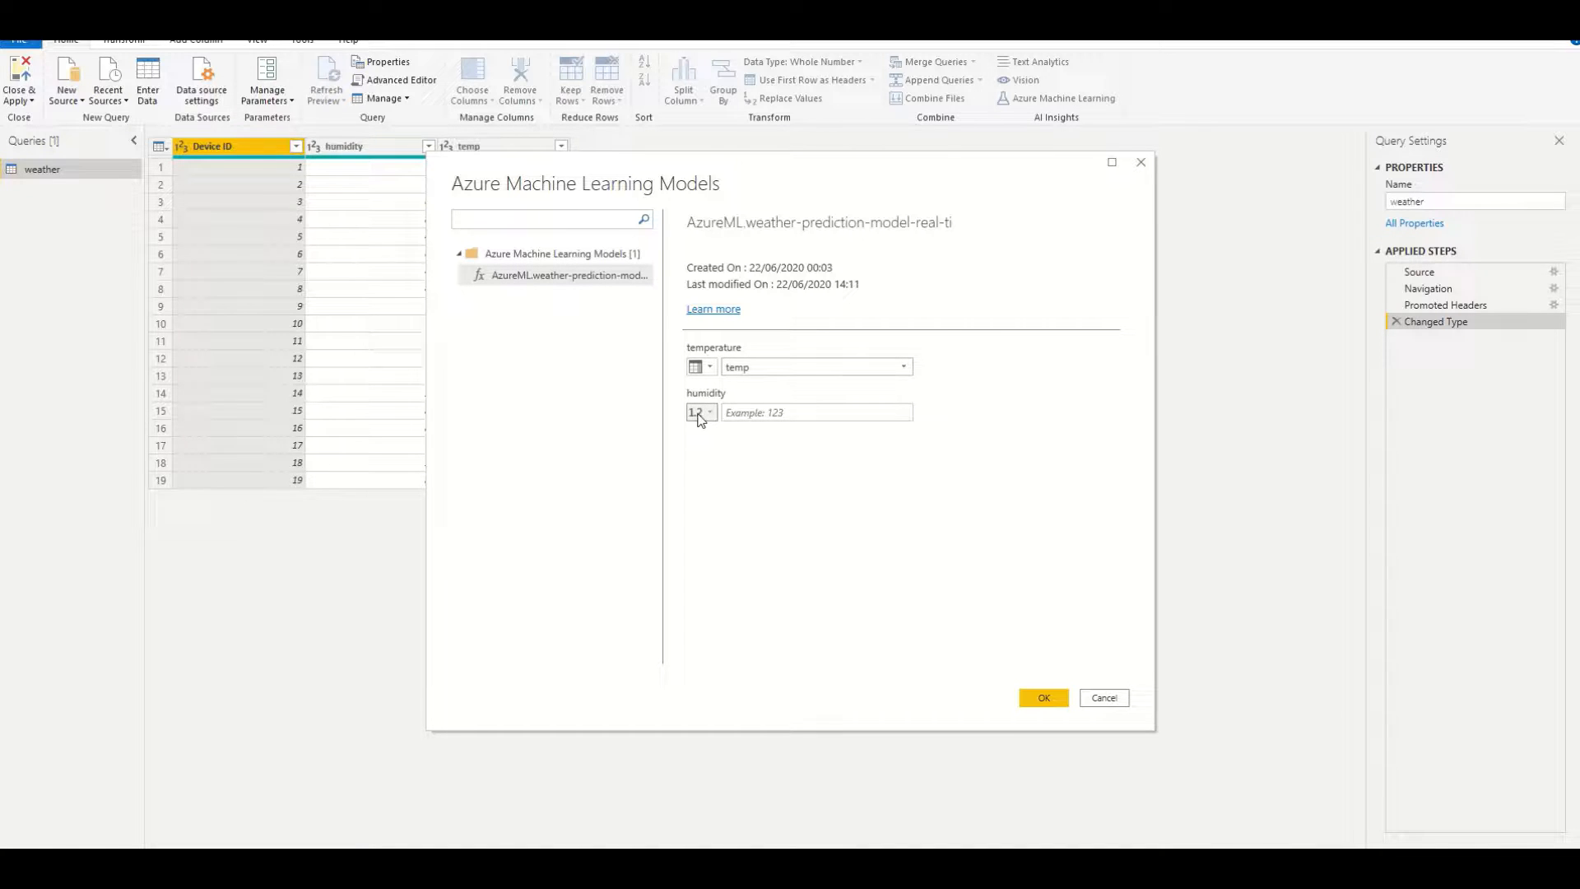
click(699, 412)
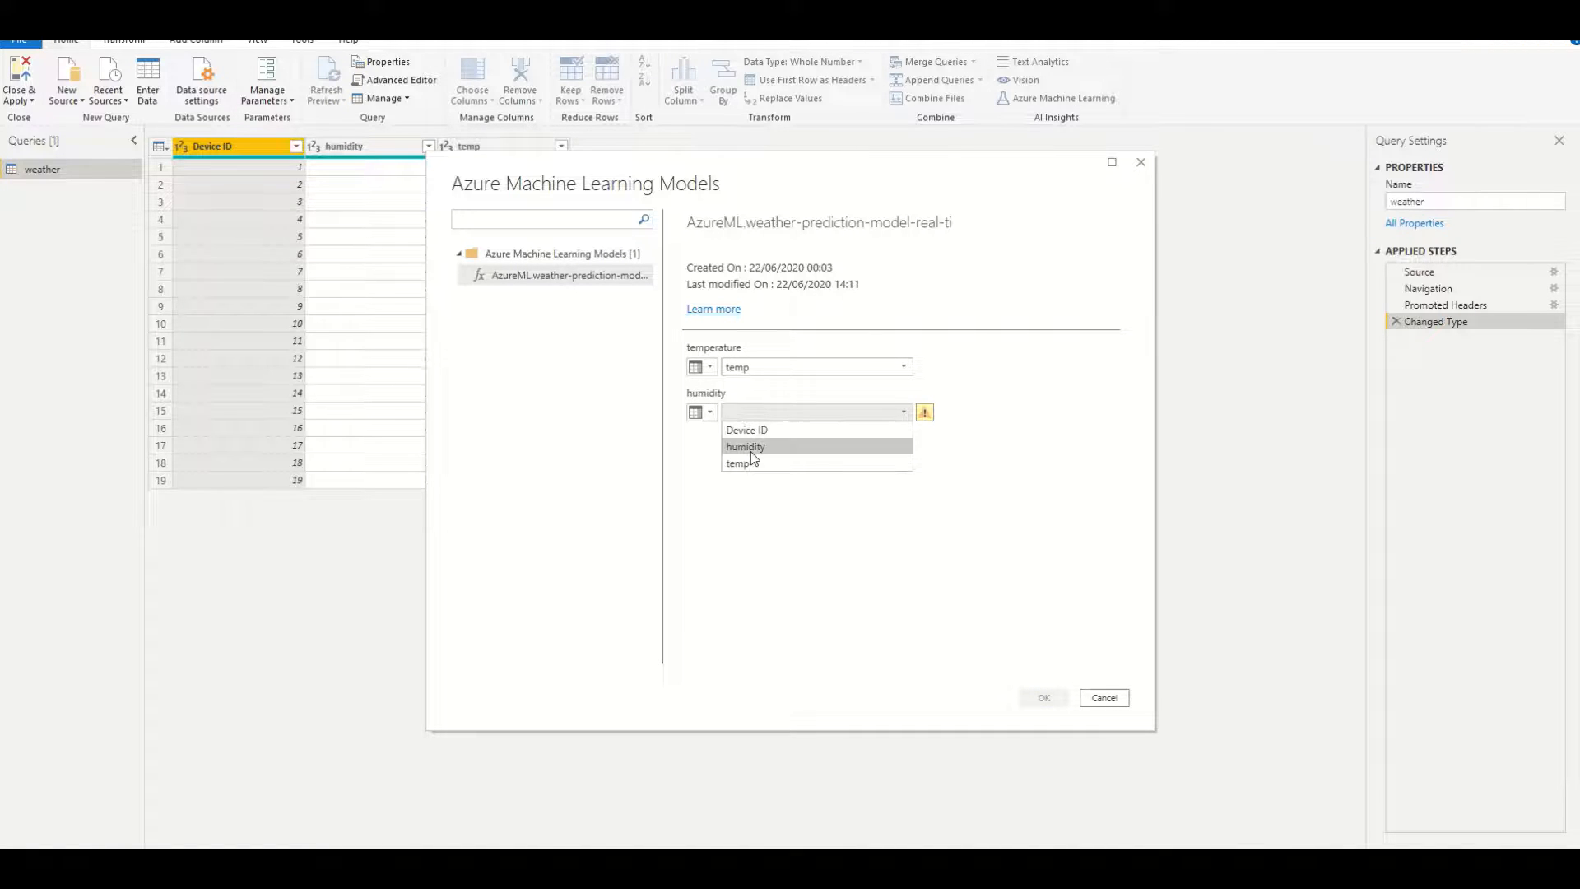
click(745, 446)
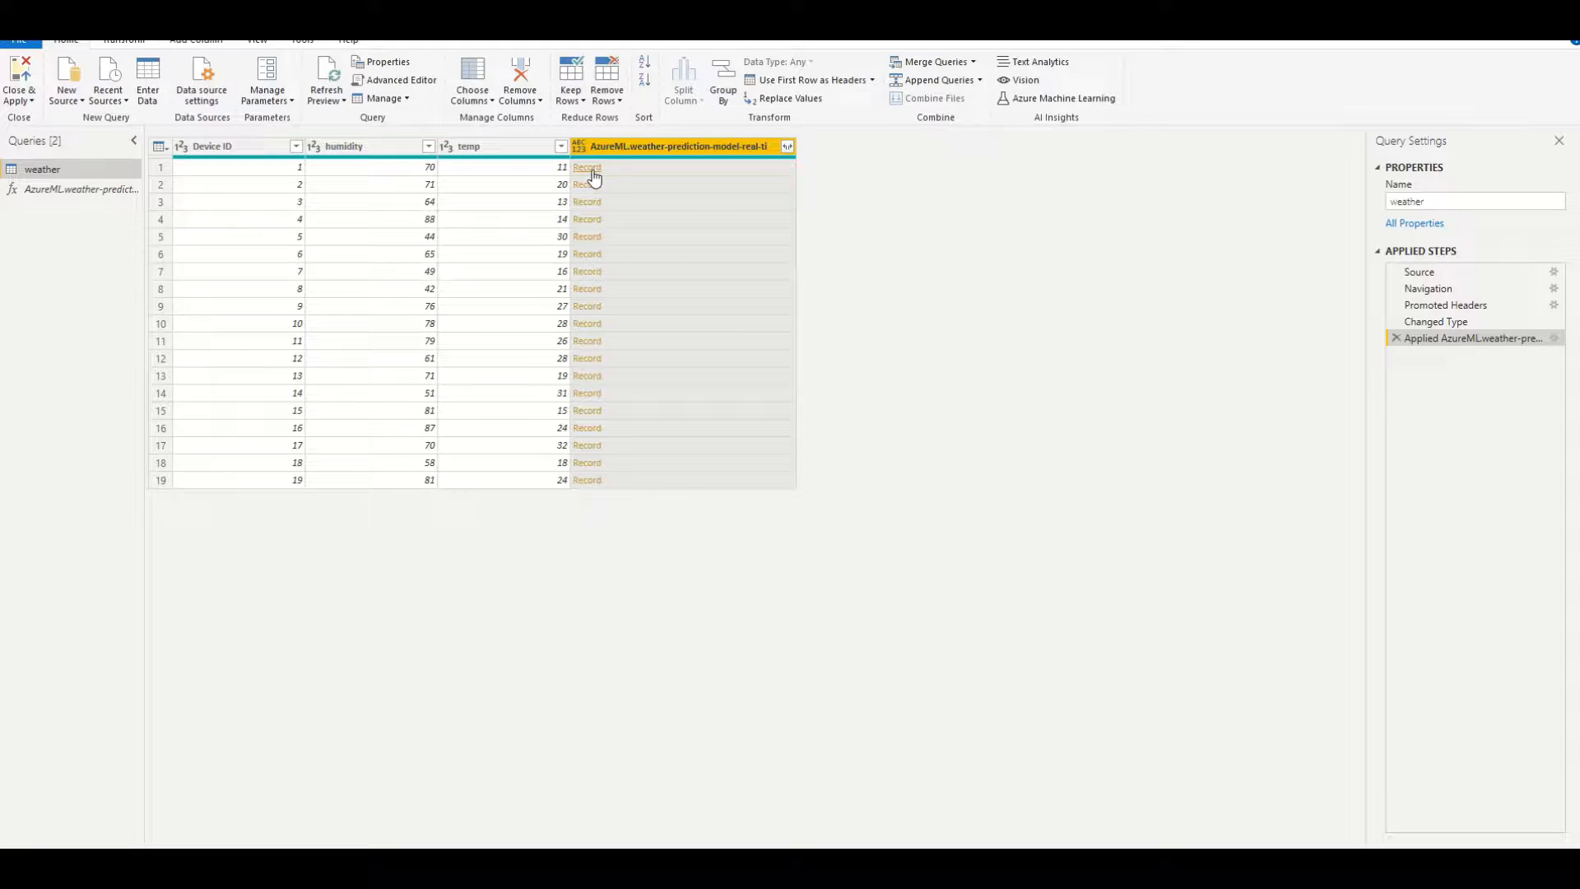
Step: Expand the AzureML column keeping only Scored Probabilities, then Close & Apply
click(785, 147)
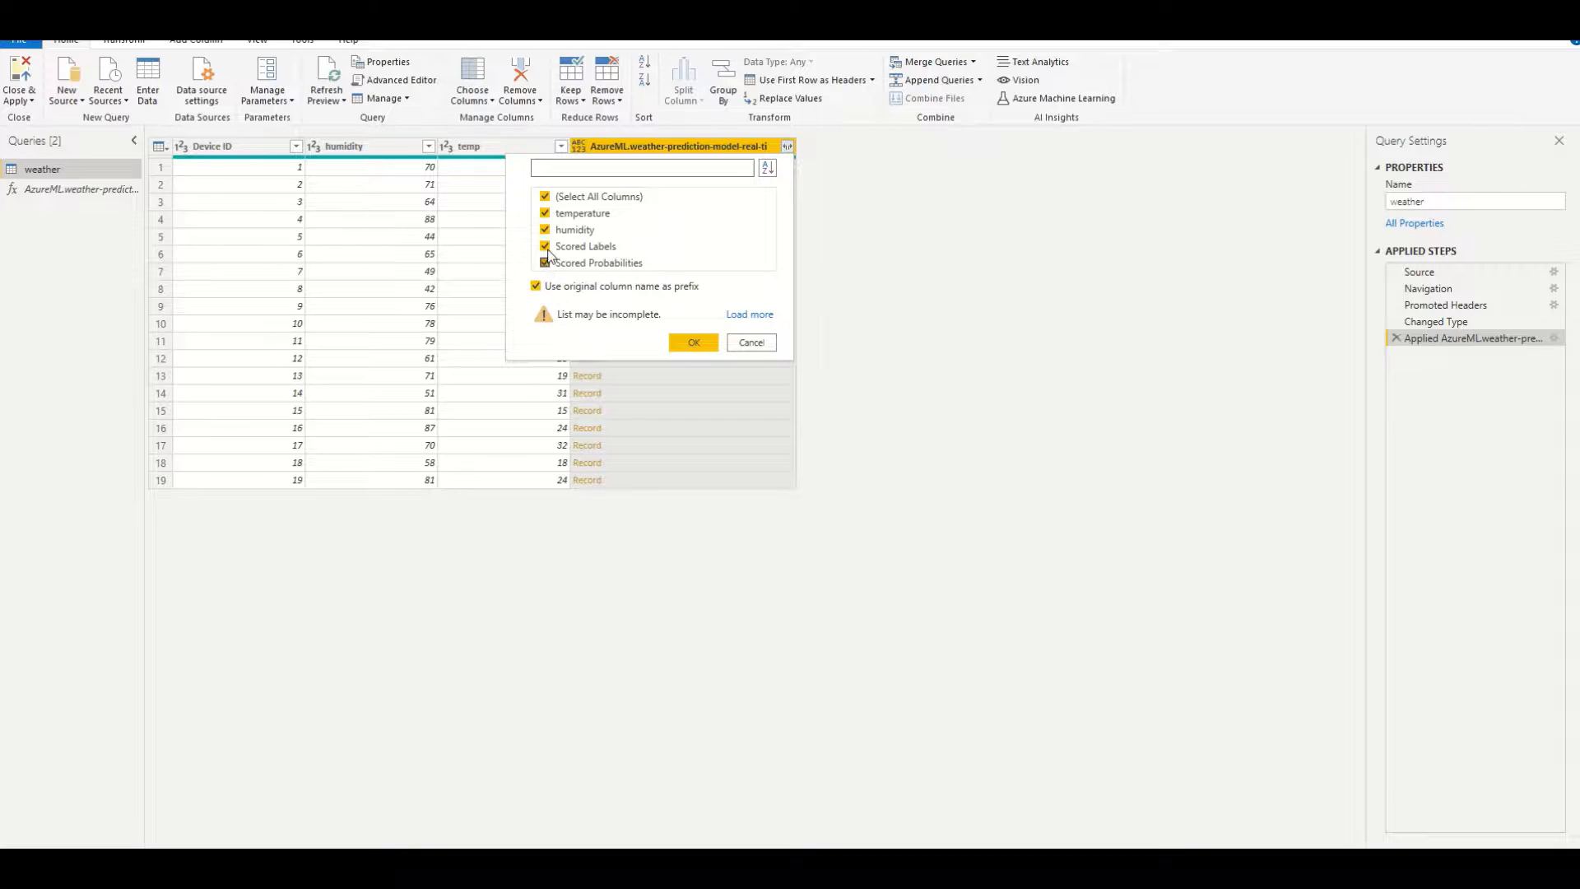
click(545, 264)
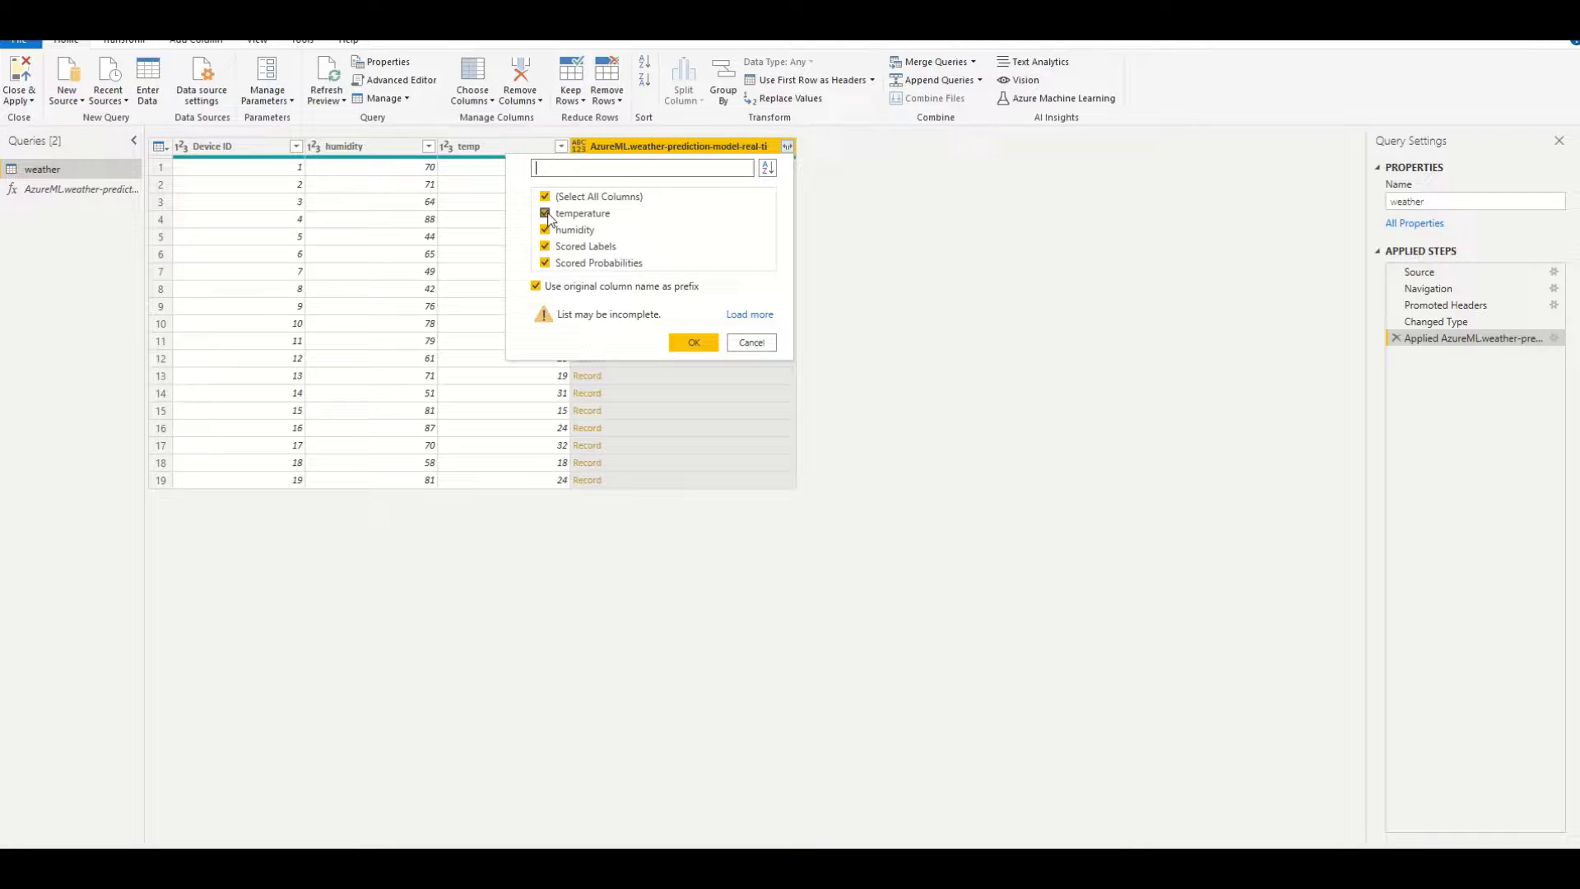
click(545, 197)
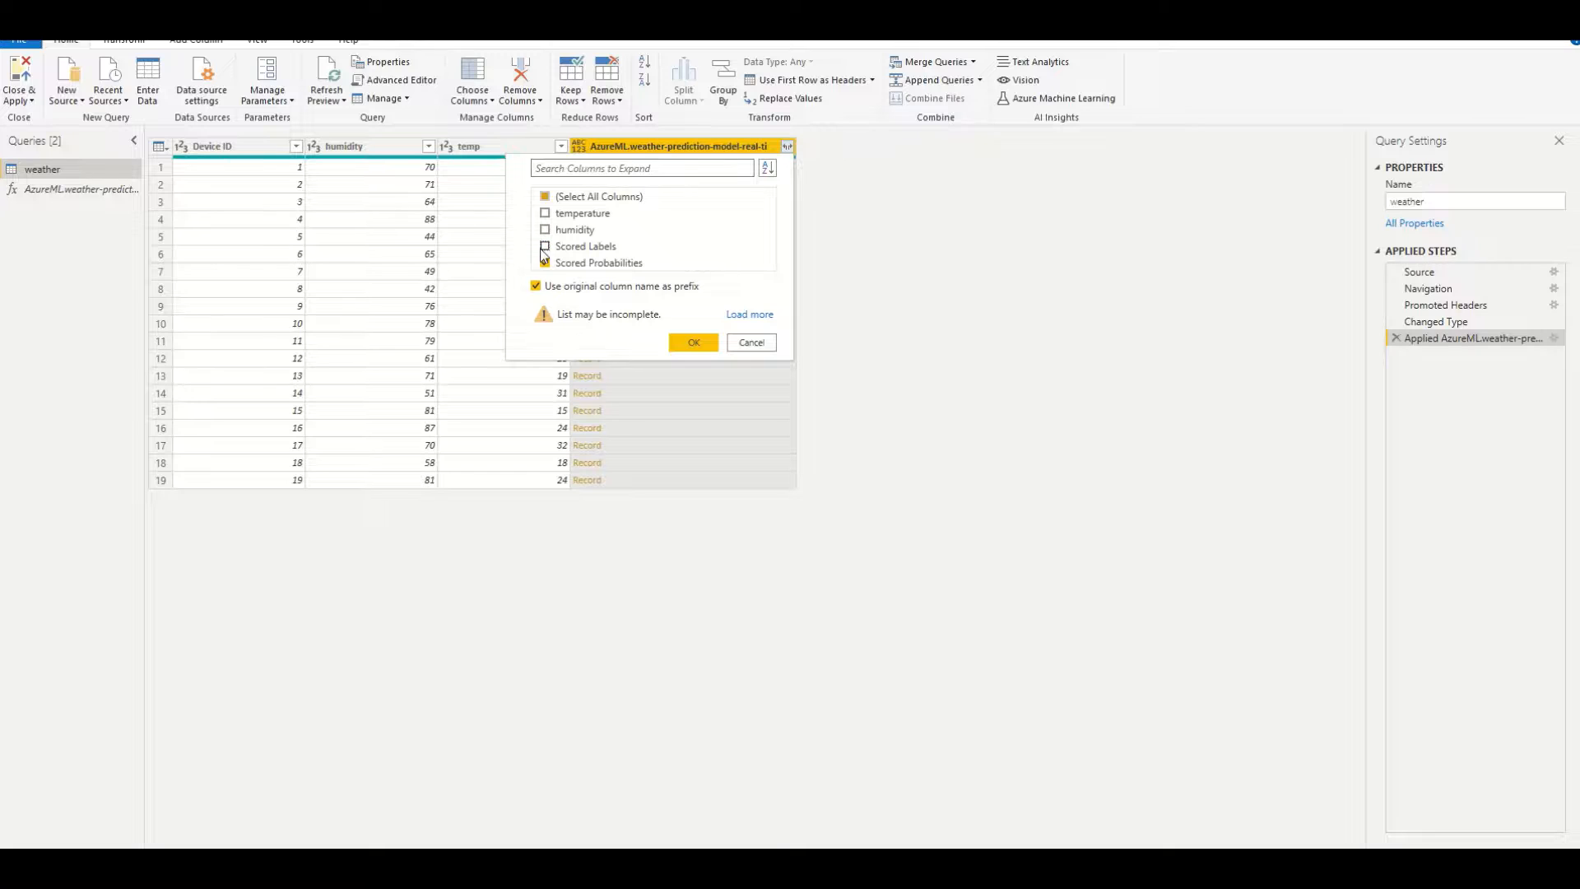
click(692, 343)
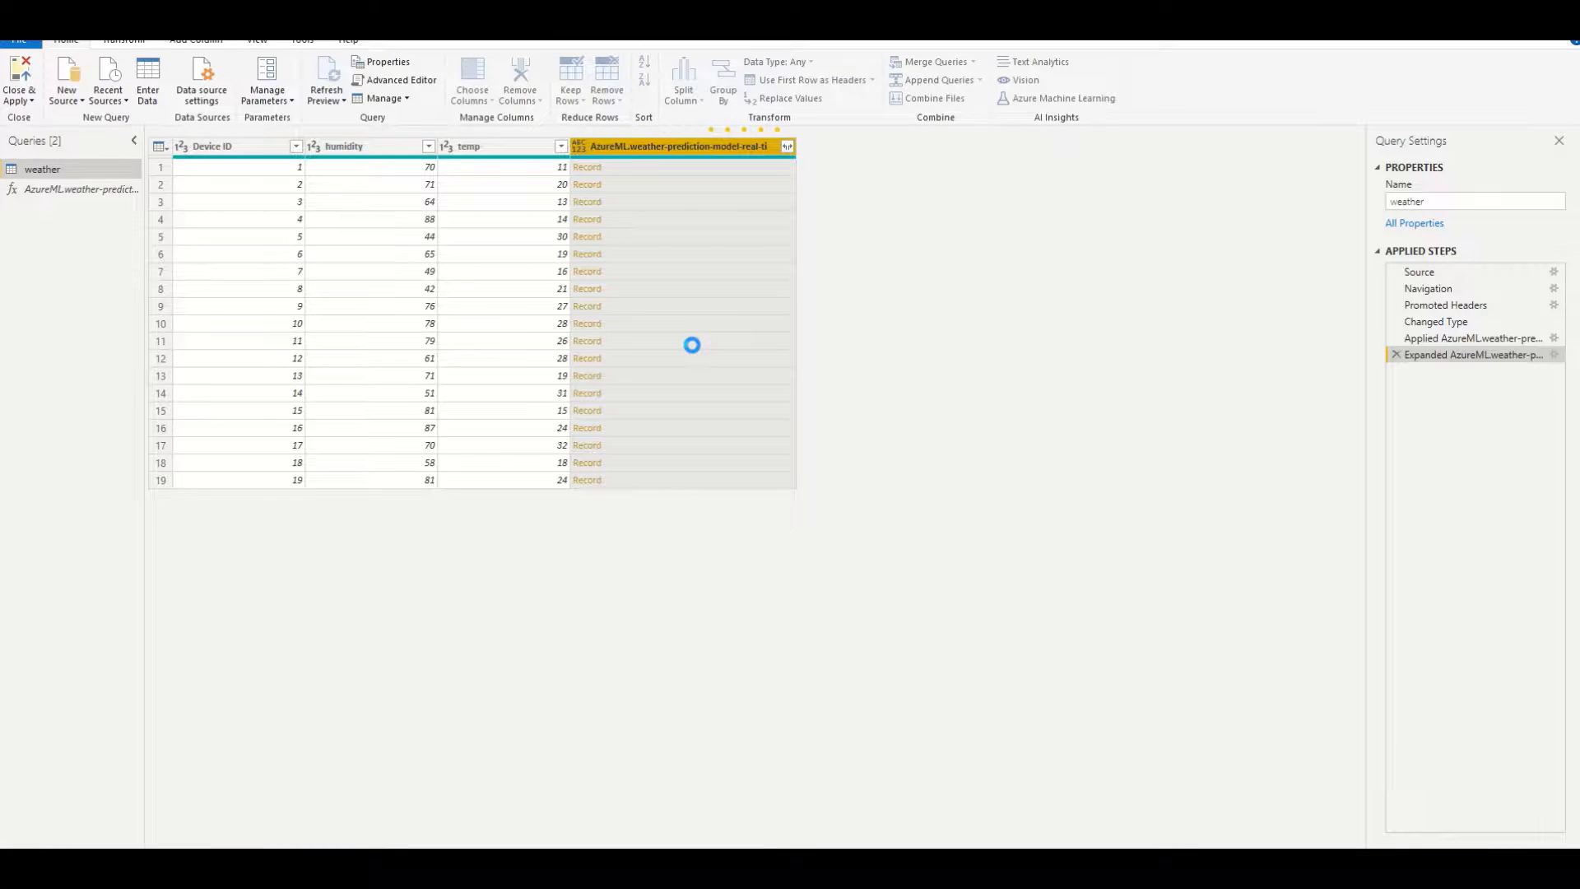
click(787, 146)
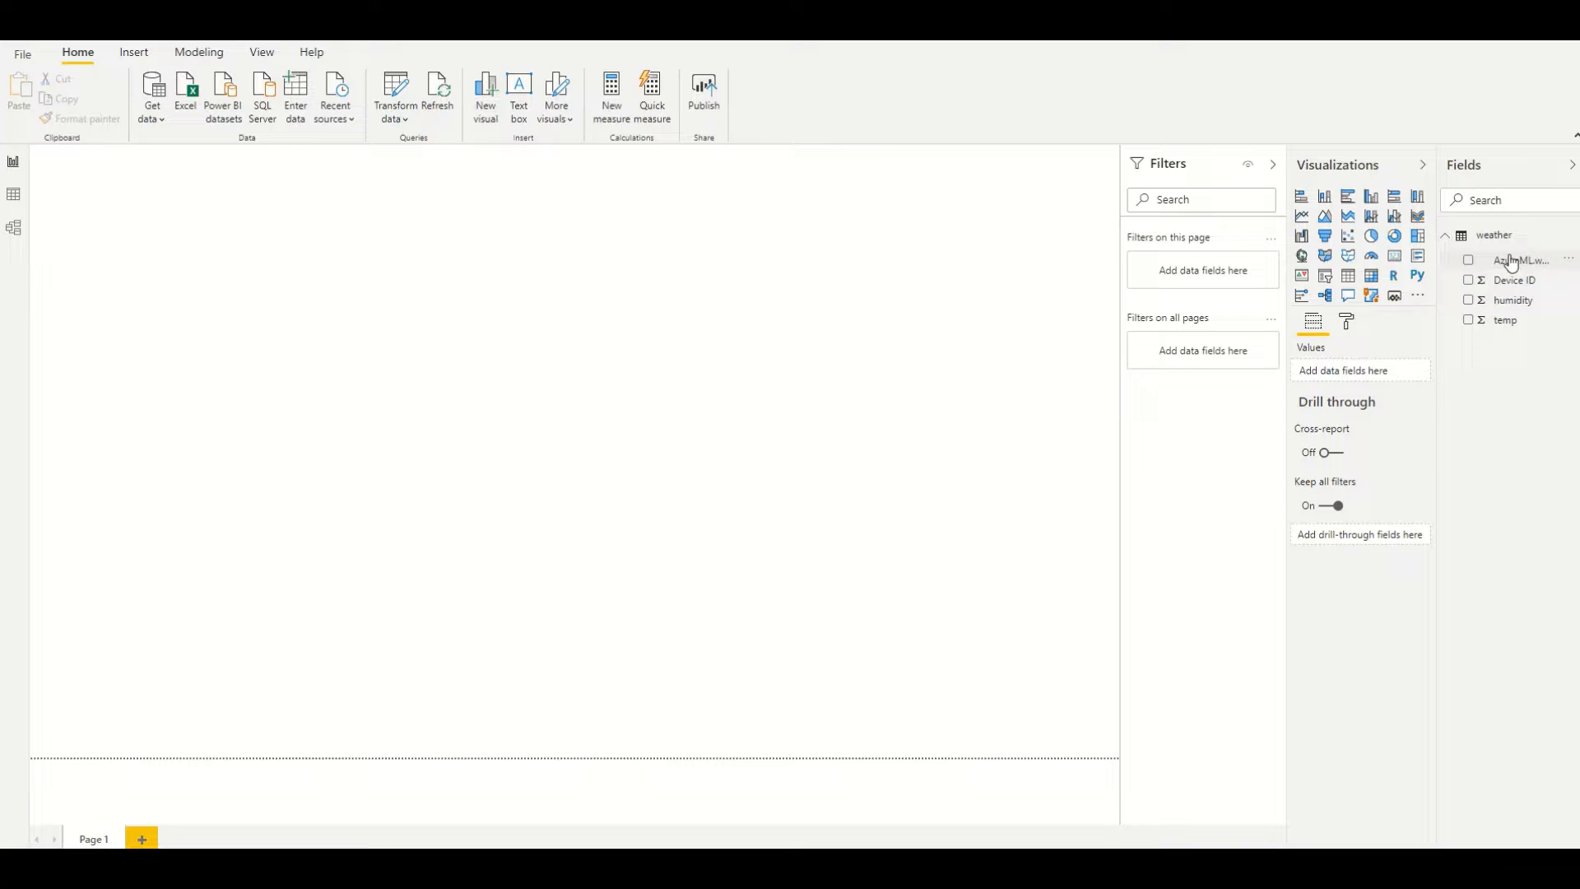
Step: Select the AzureML scored-probabilities field to view its Text type and summarization settings
click(1521, 260)
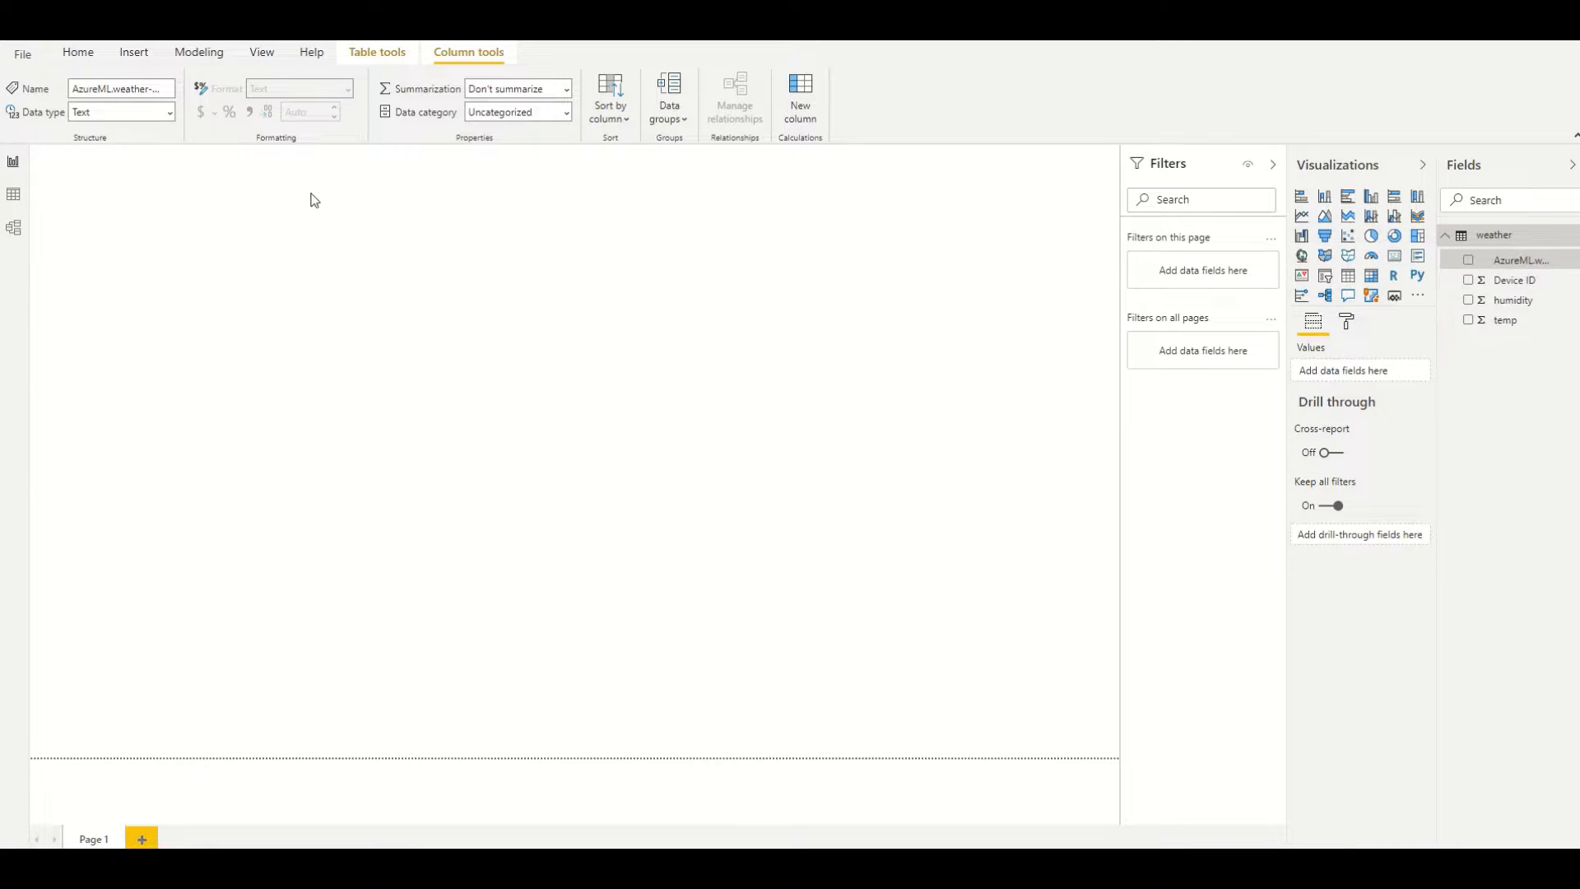
Step: Insert a line and clustered column chart with Device ID axis, AzureML line, humidity columns
click(168, 112)
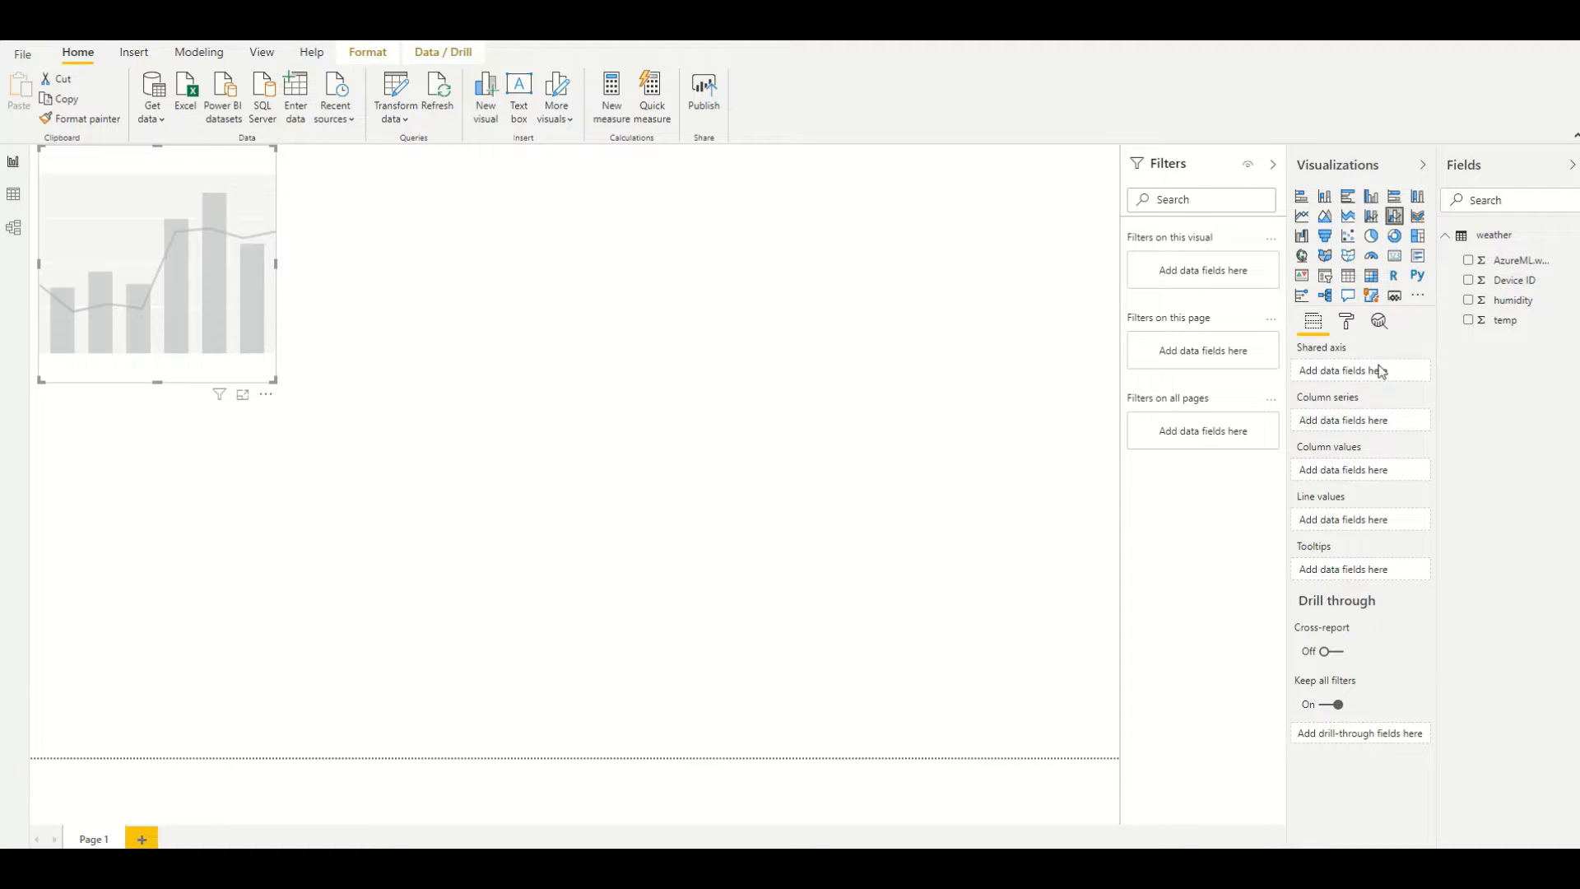
click(1468, 280)
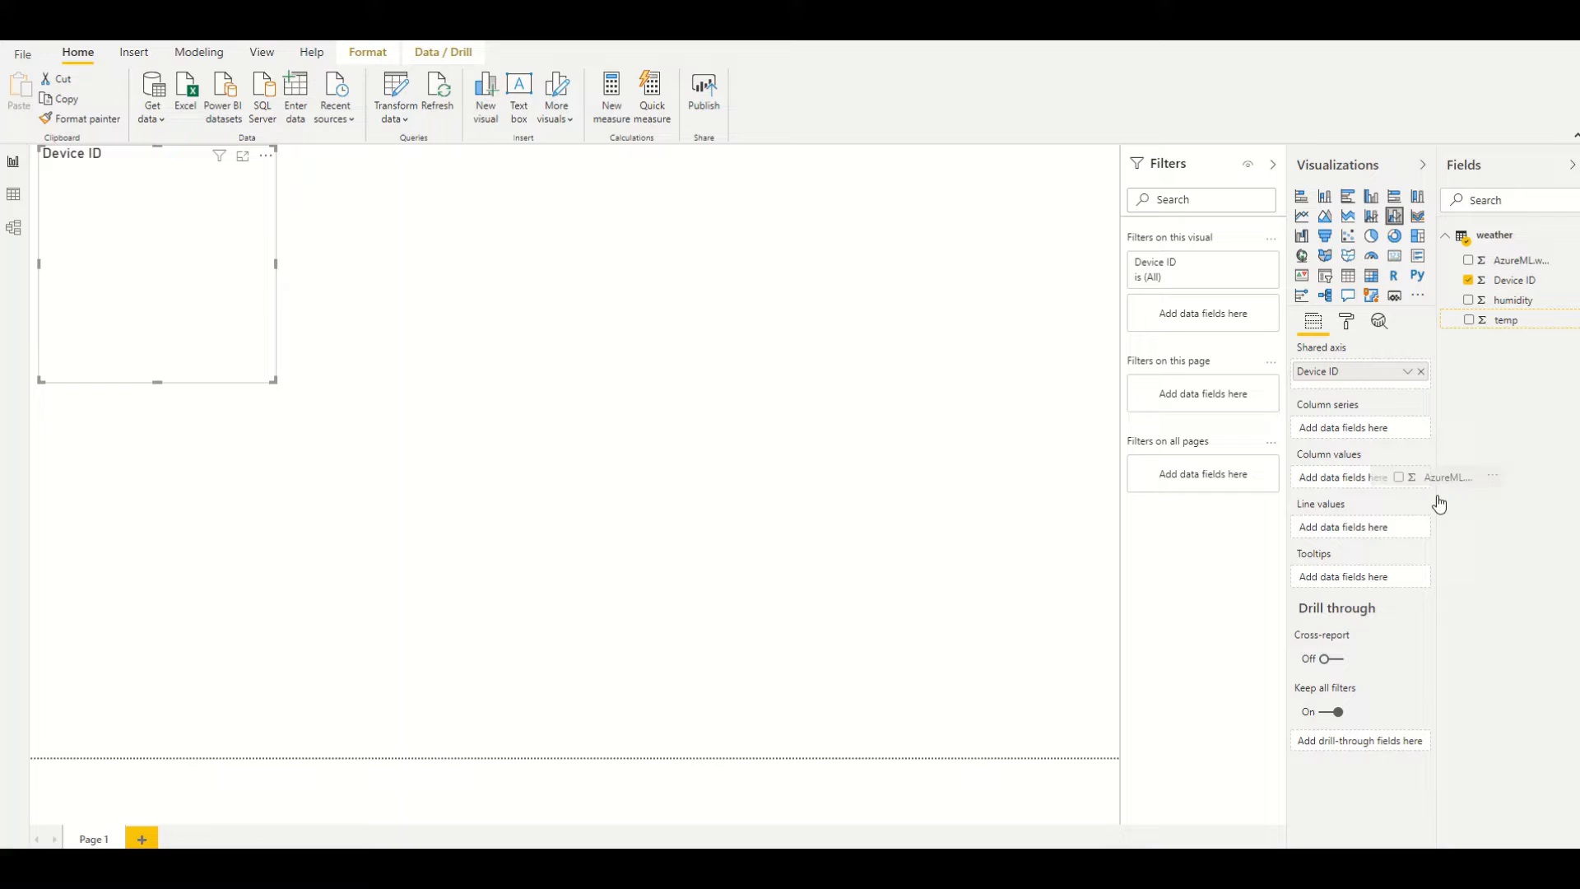
click(1469, 260)
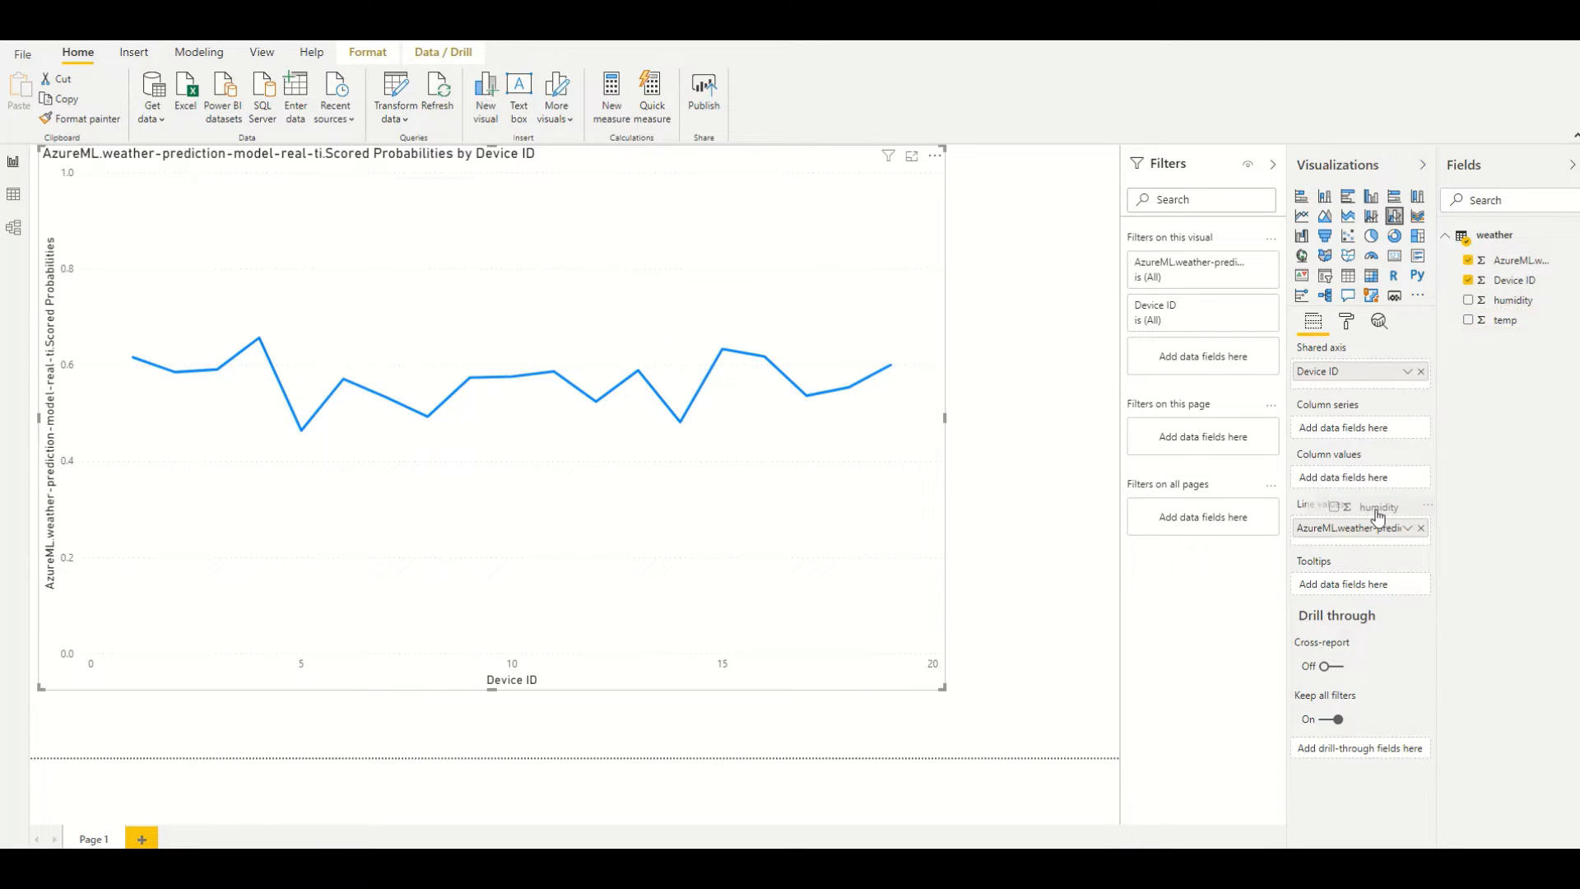
click(1505, 299)
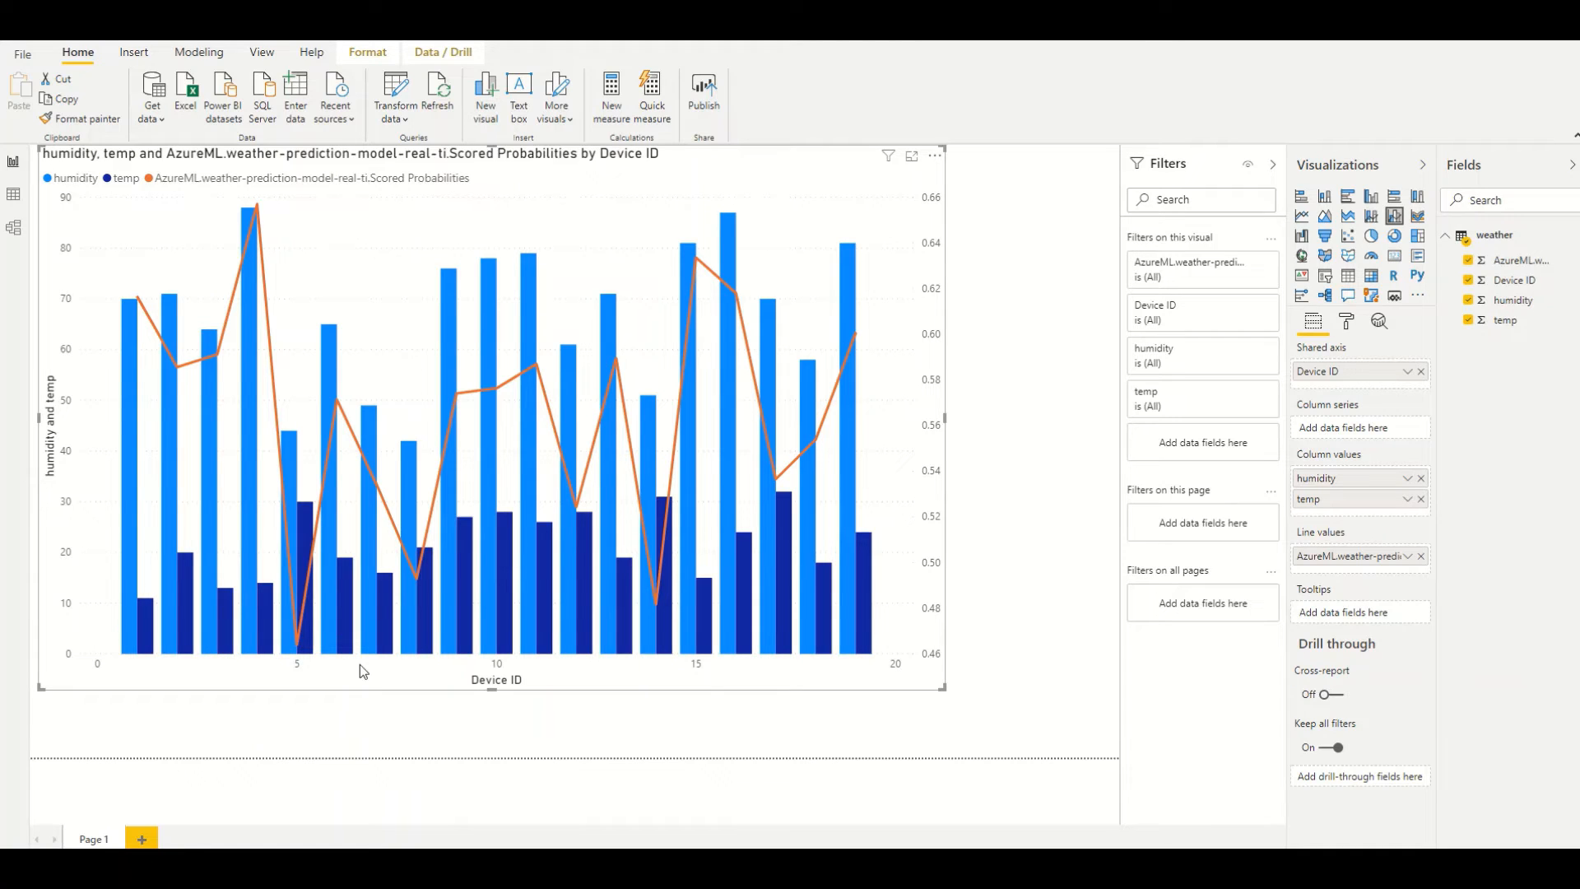
mouse_move(255, 368)
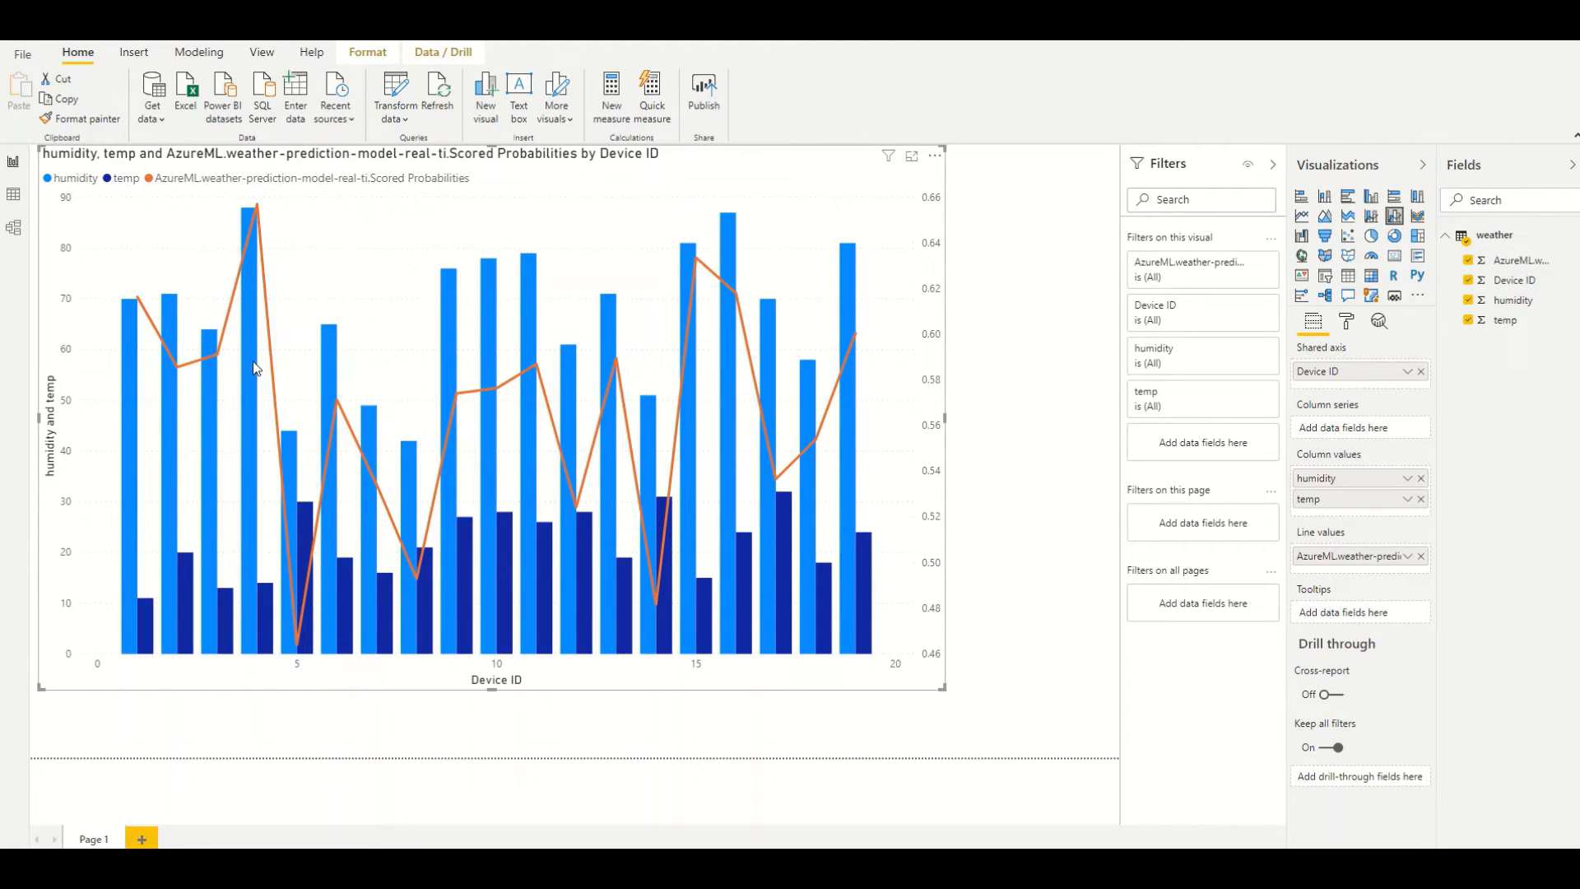
mouse_move(1067, 434)
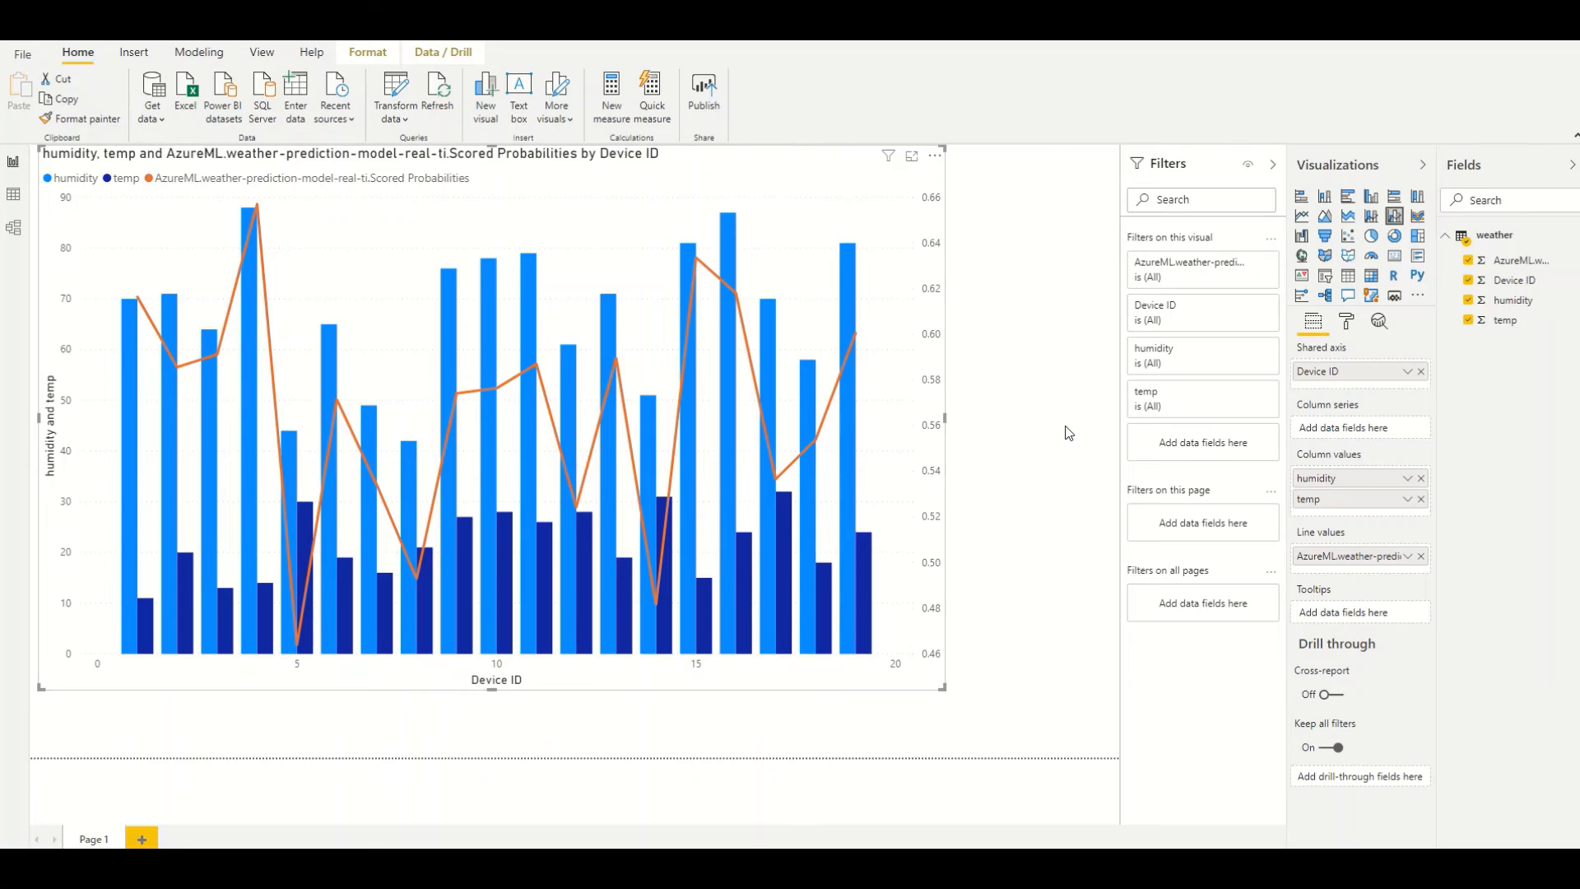